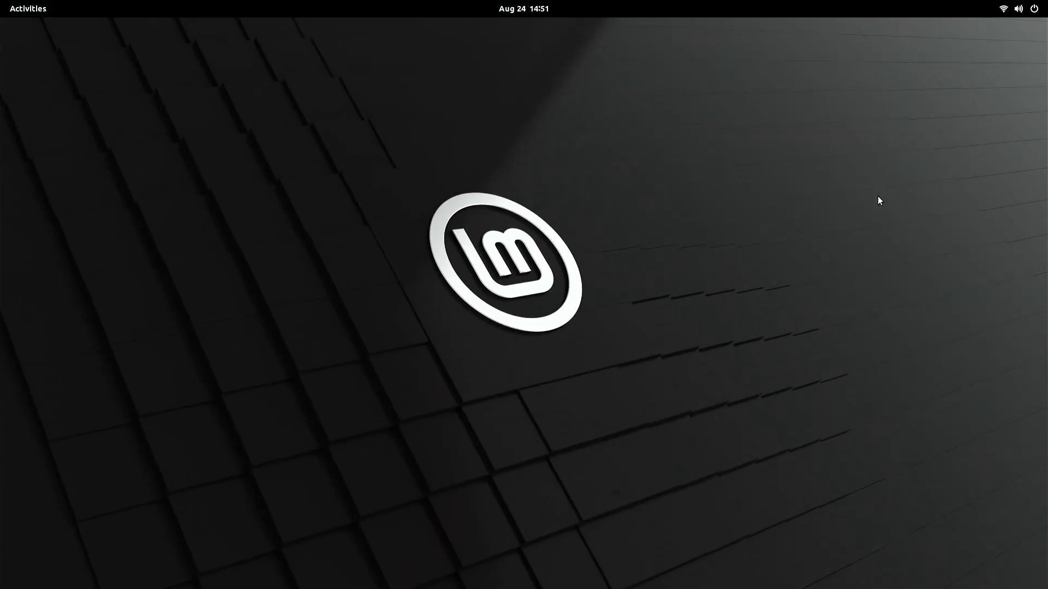
Step: Search the overview for 'tweal', close the extensions manager, and open system settings
left_click(27, 8)
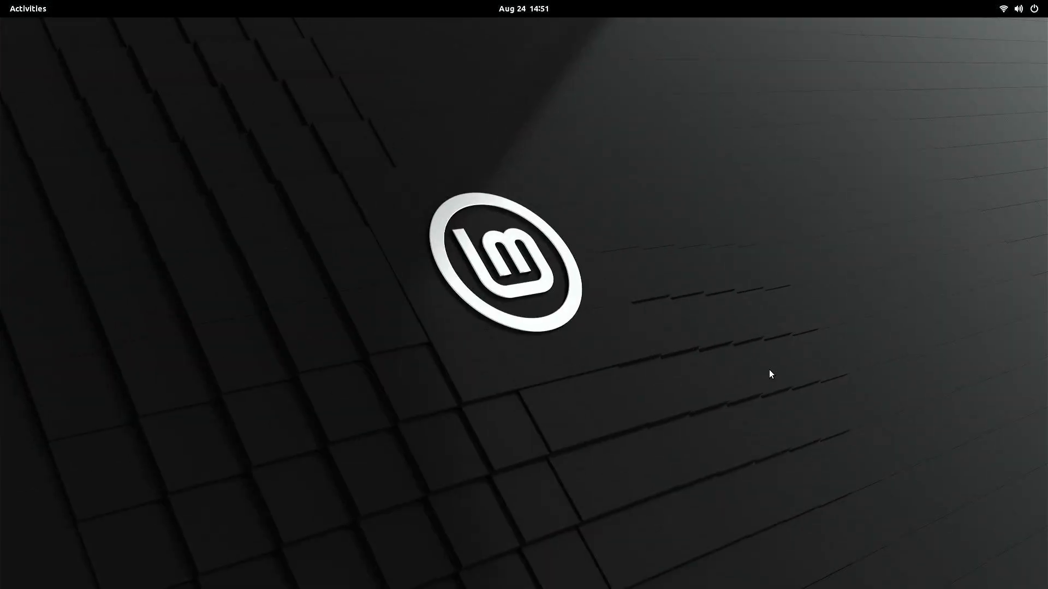
type("tweal")
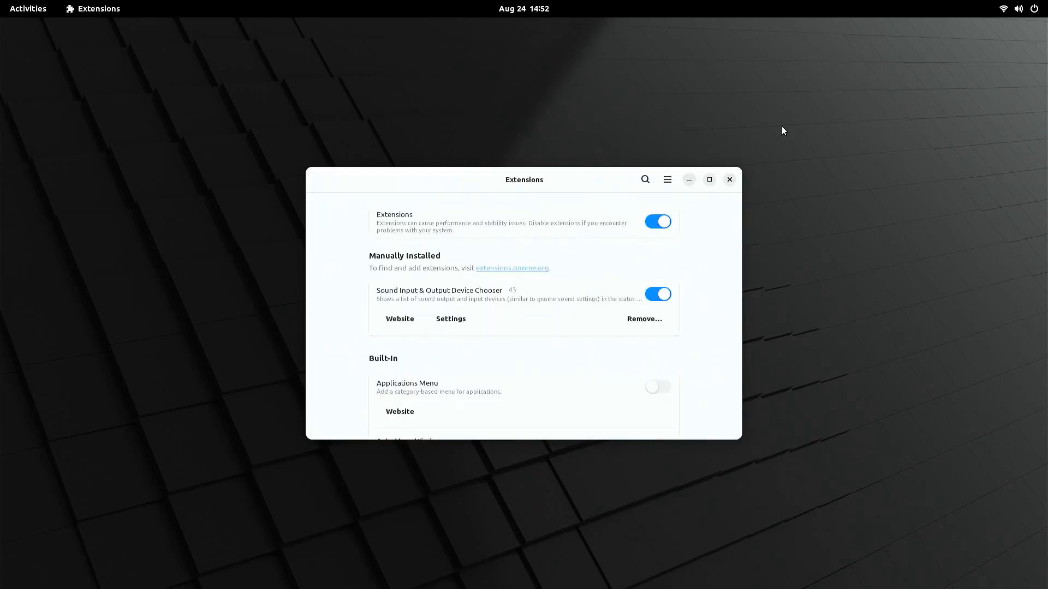
left_click(729, 179)
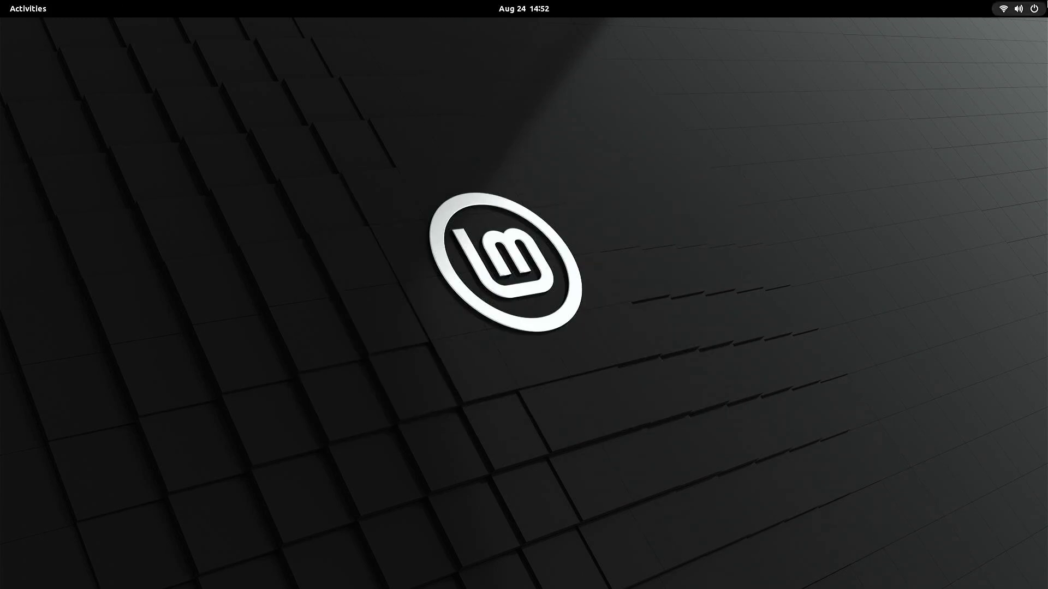
left_click(1018, 9)
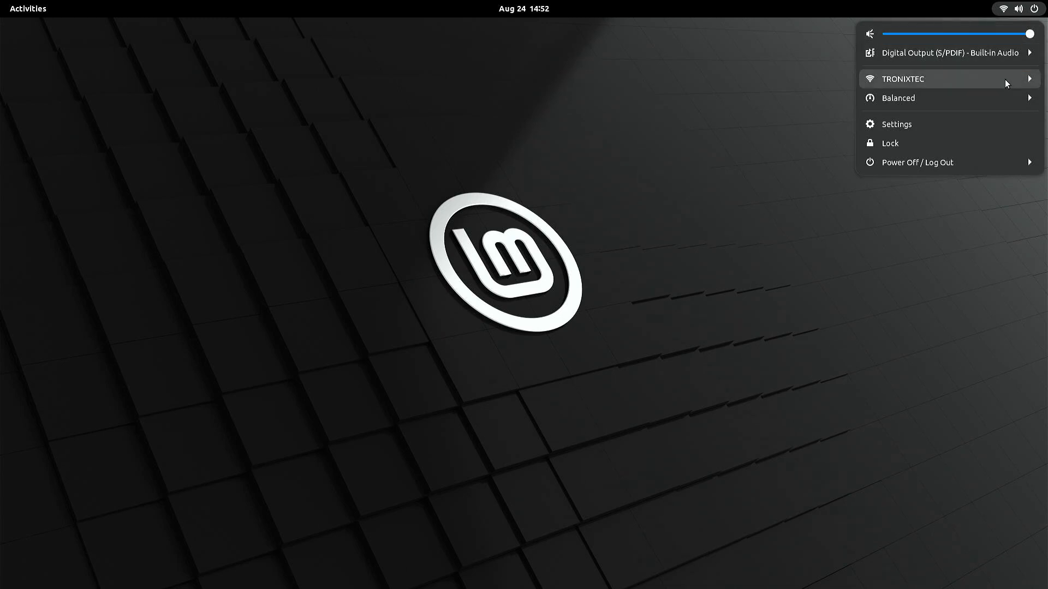
mouse_move(958, 125)
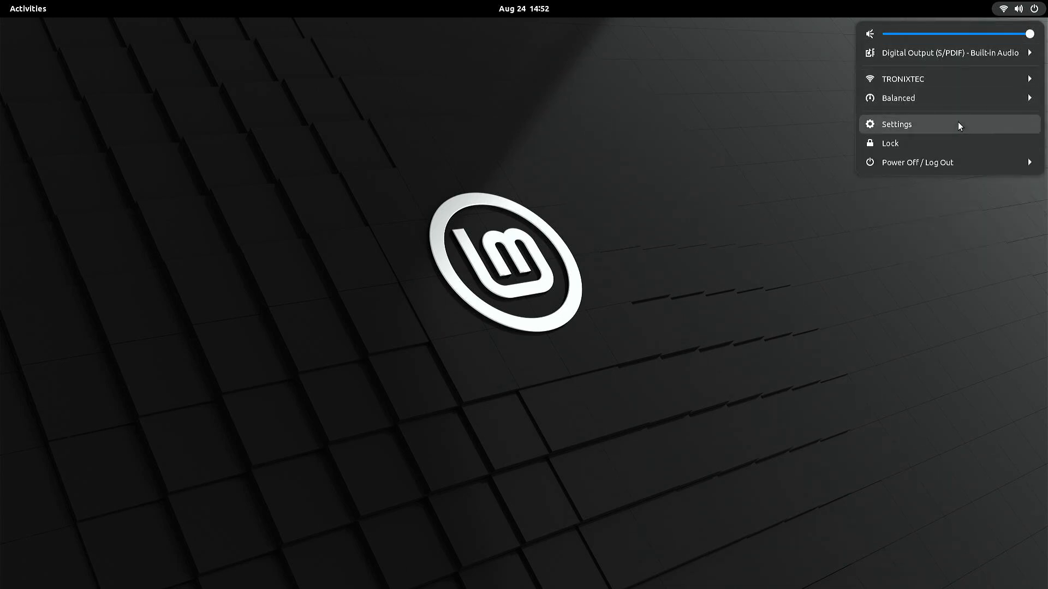
left_click(896, 124)
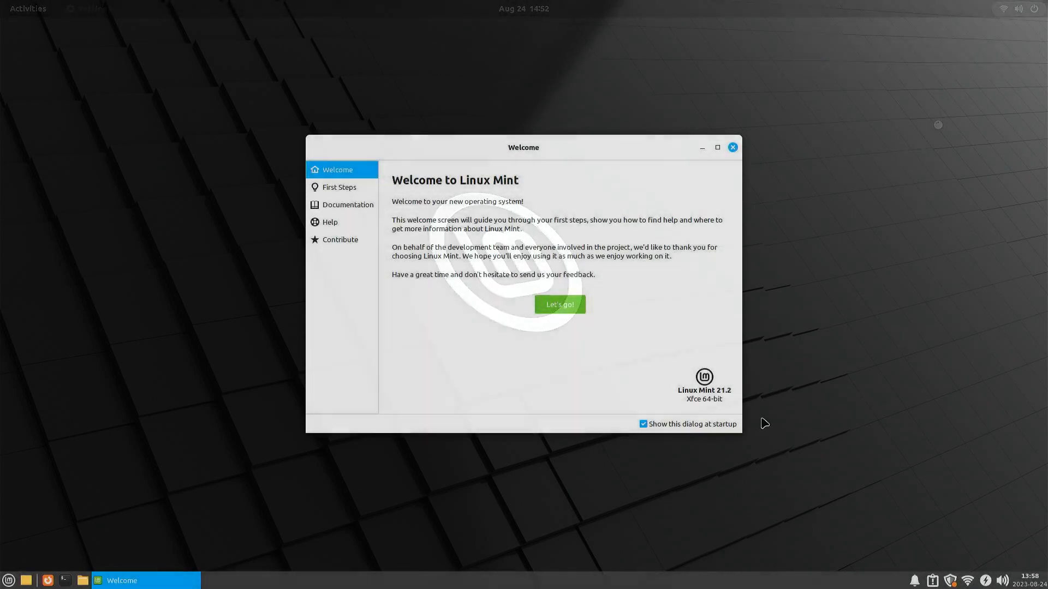
Step: Disable the welcome screen at startup, close it, and open a terminal
left_click(642, 423)
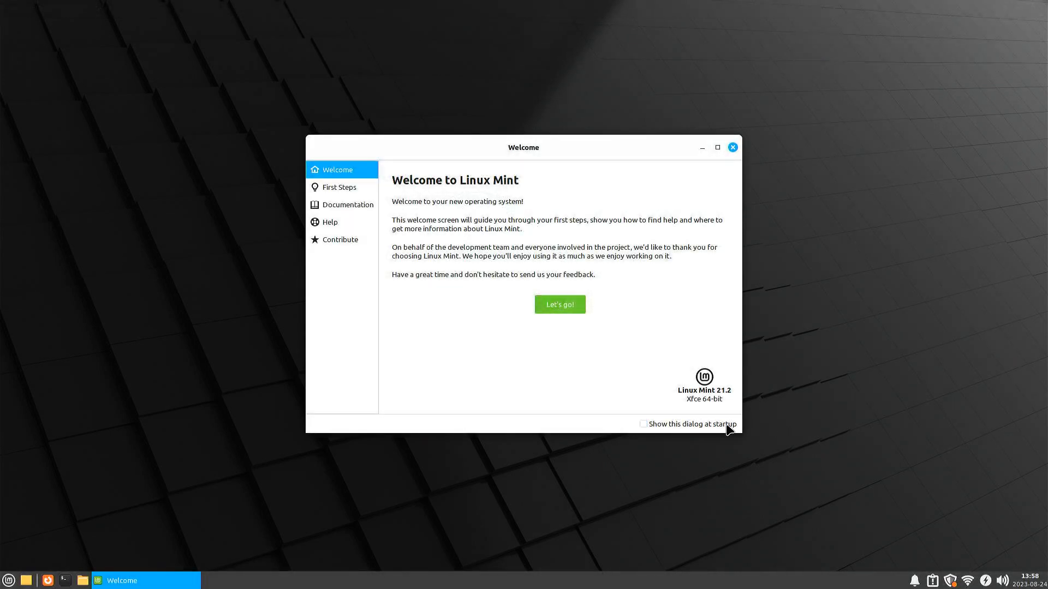
left_click(731, 147)
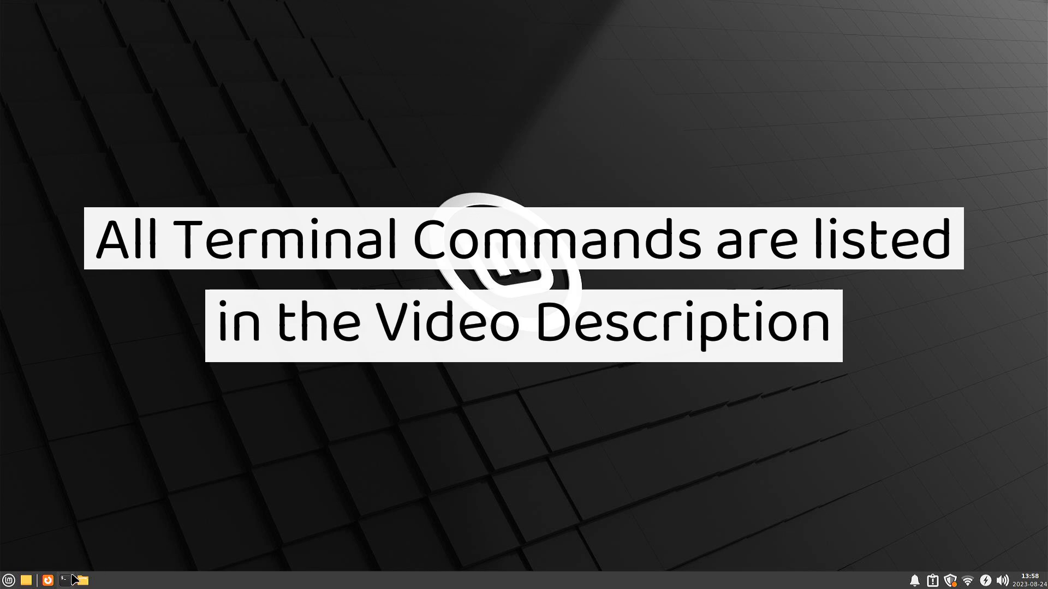
left_click(65, 580)
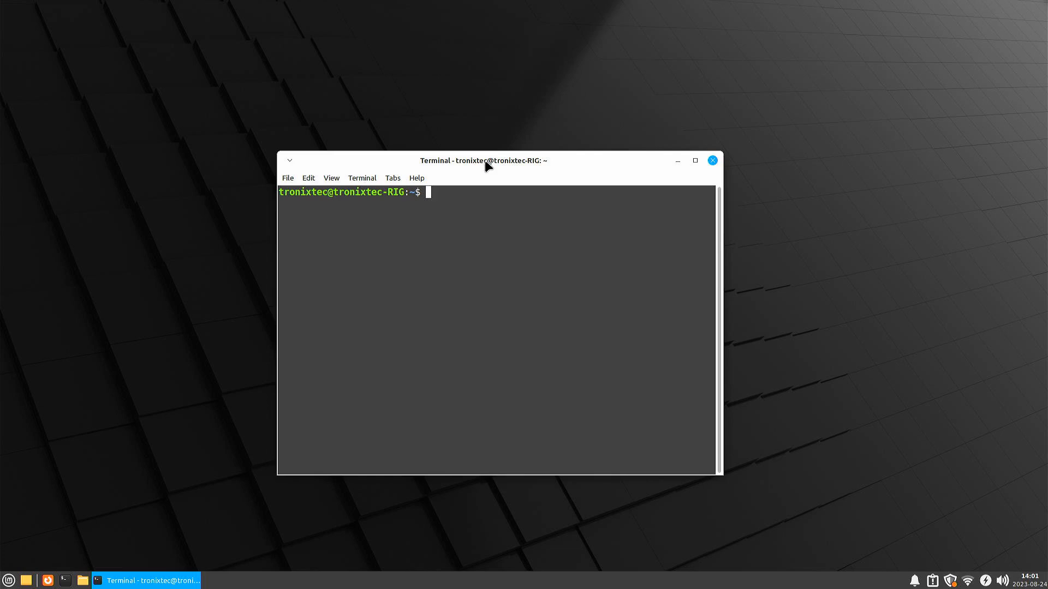
Step: Run neofetch, then run 'sudo apt update && sudo apt upgrade'
type("neofetc")
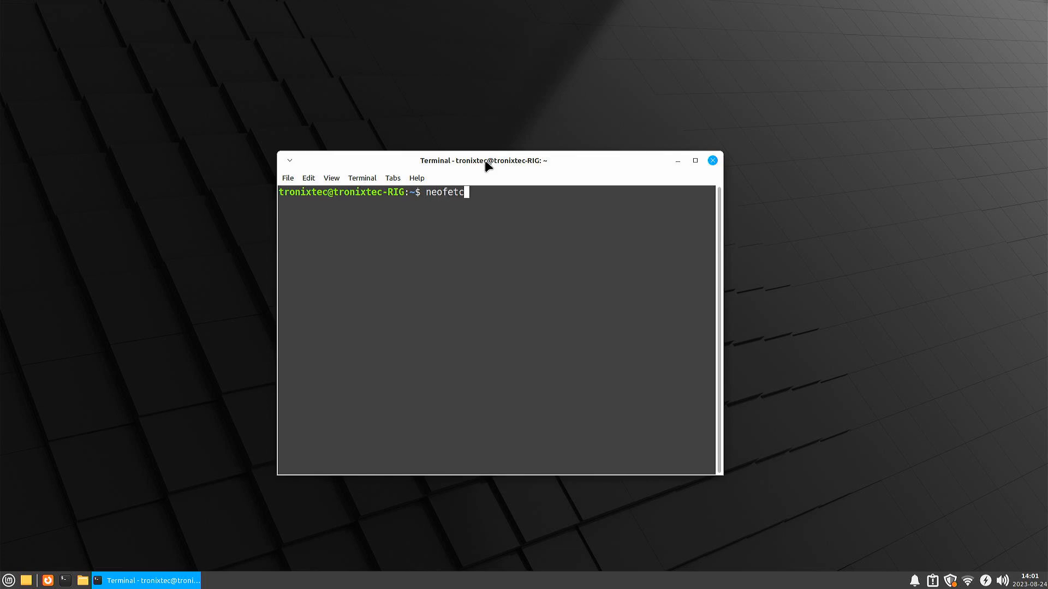
key("Return")
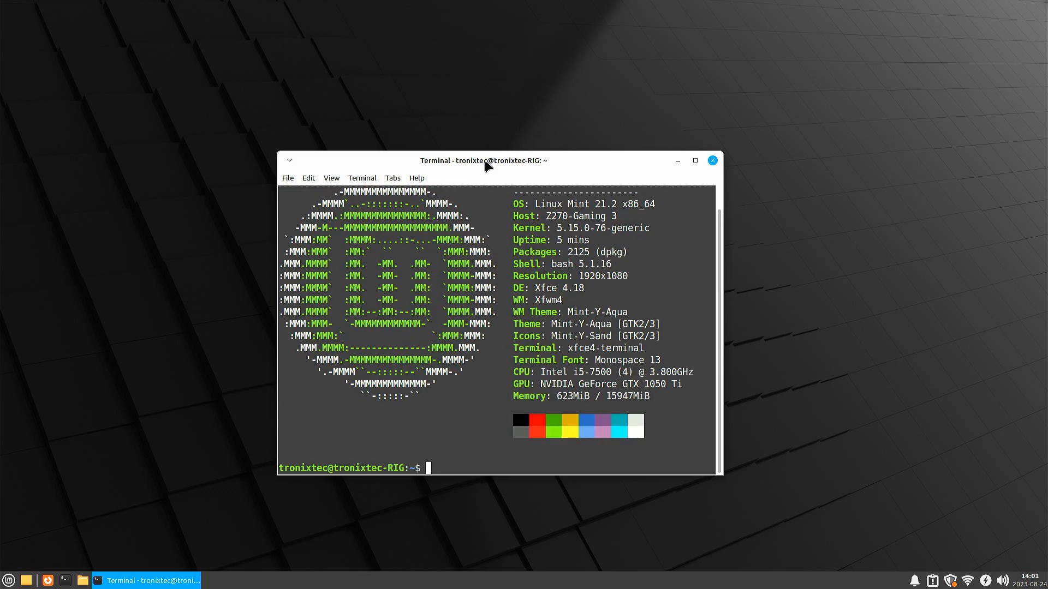
type("sudo")
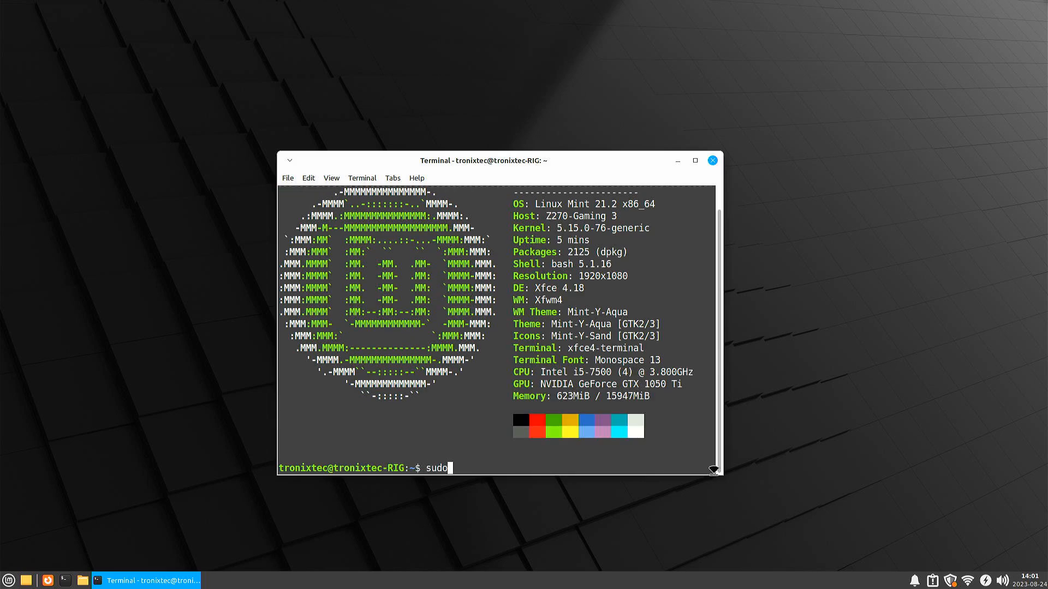
type("apt update")
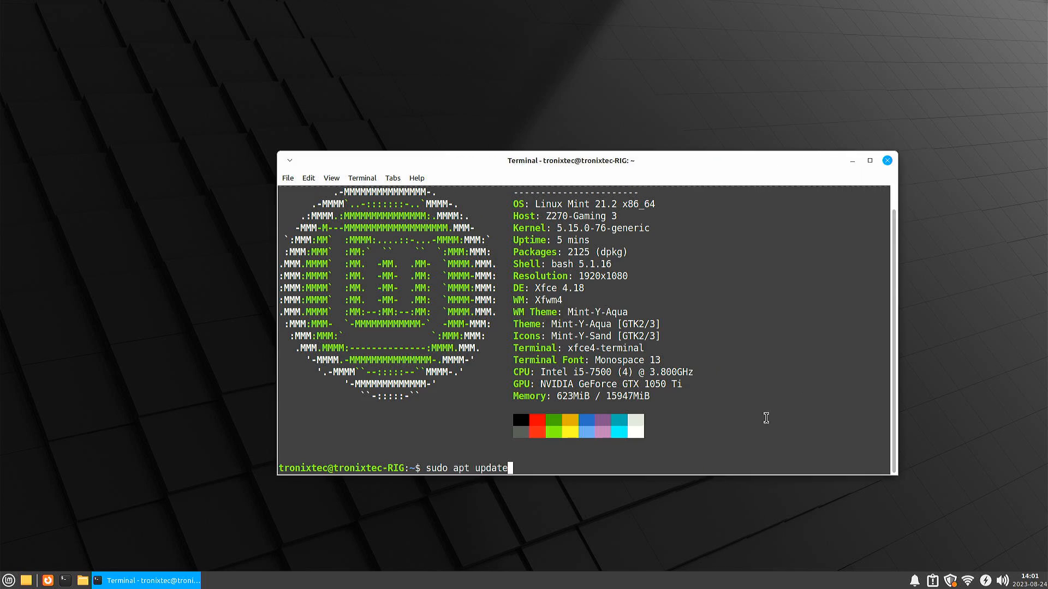
type("&& sudo apt upg")
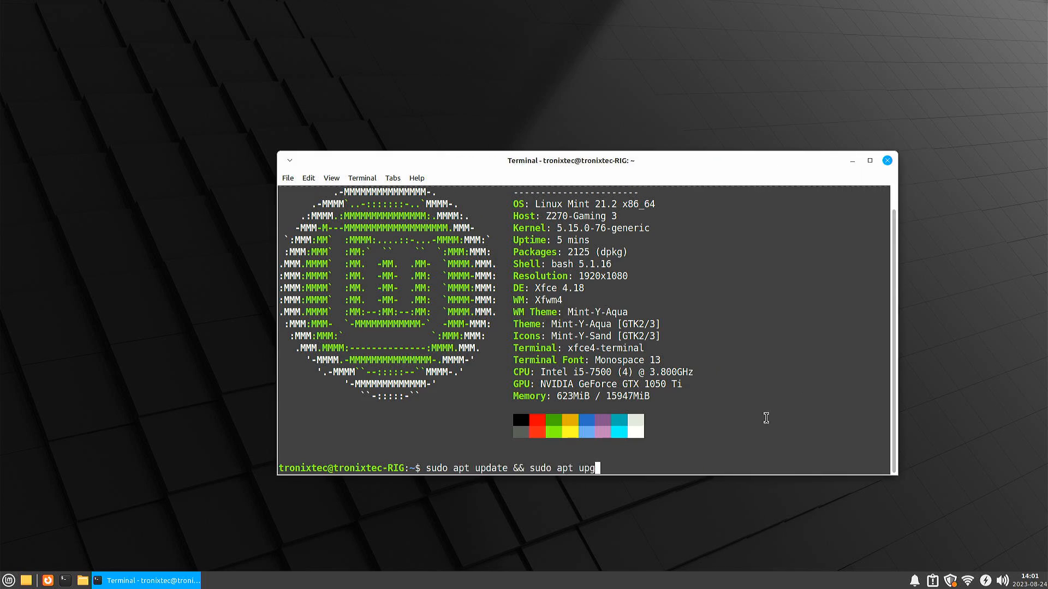
key("Return")
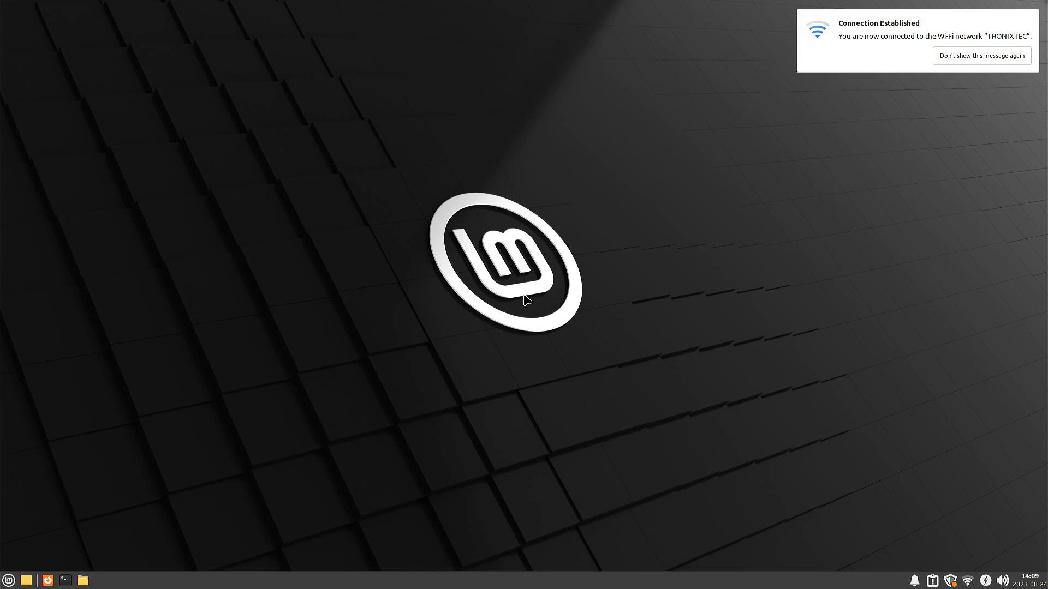
Step: In a new terminal, install vanilla-gnome-desktop via apt and acknowledge the gdm3 notice
left_click(65, 580)
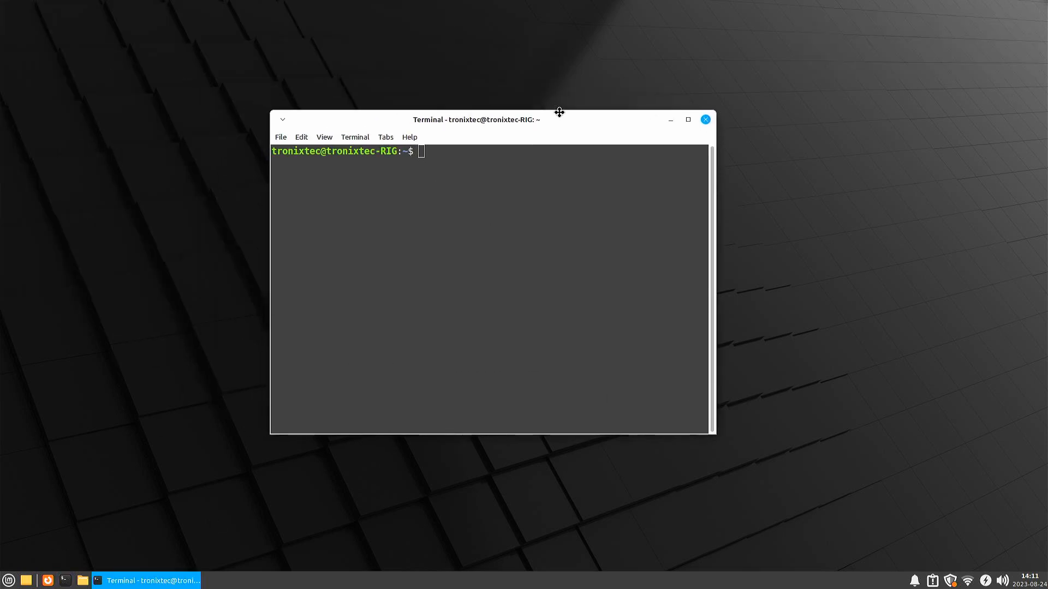
type("sudo apt update")
type("sudo apt install vanilla-")
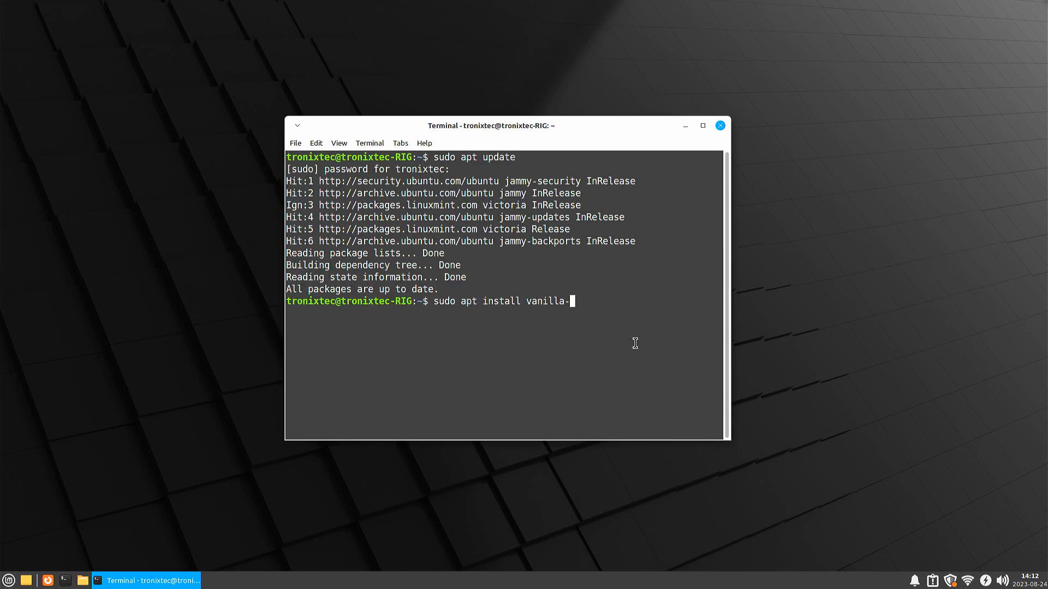
key("Return")
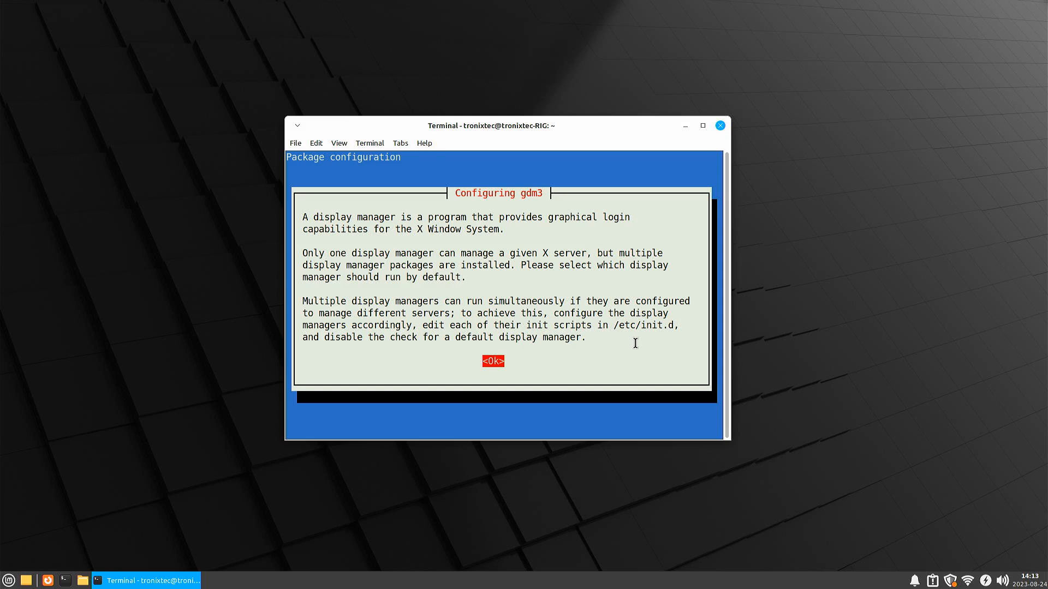
left_click(492, 361)
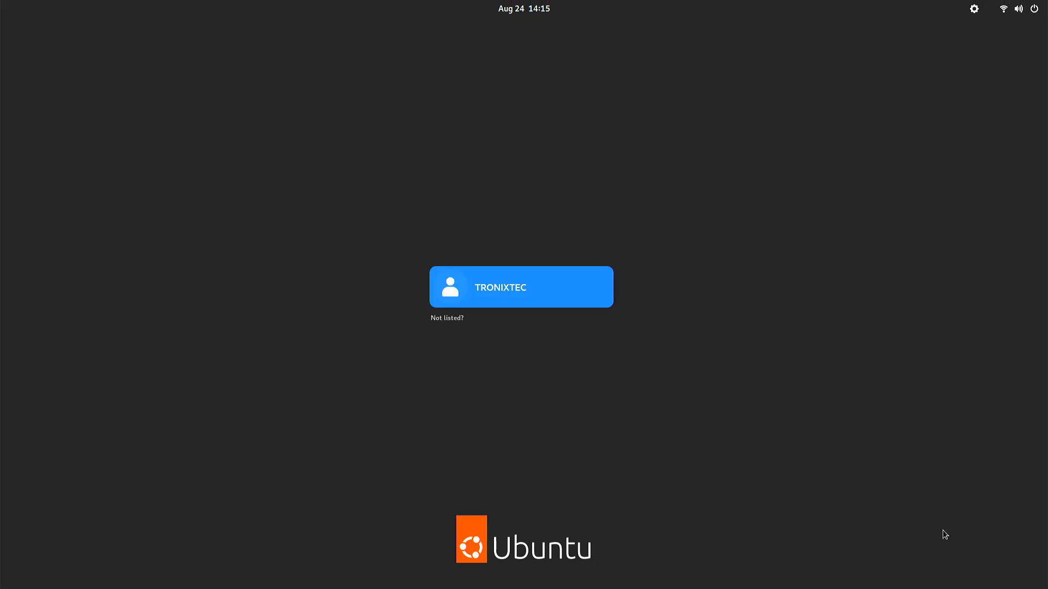
mouse_move(501, 308)
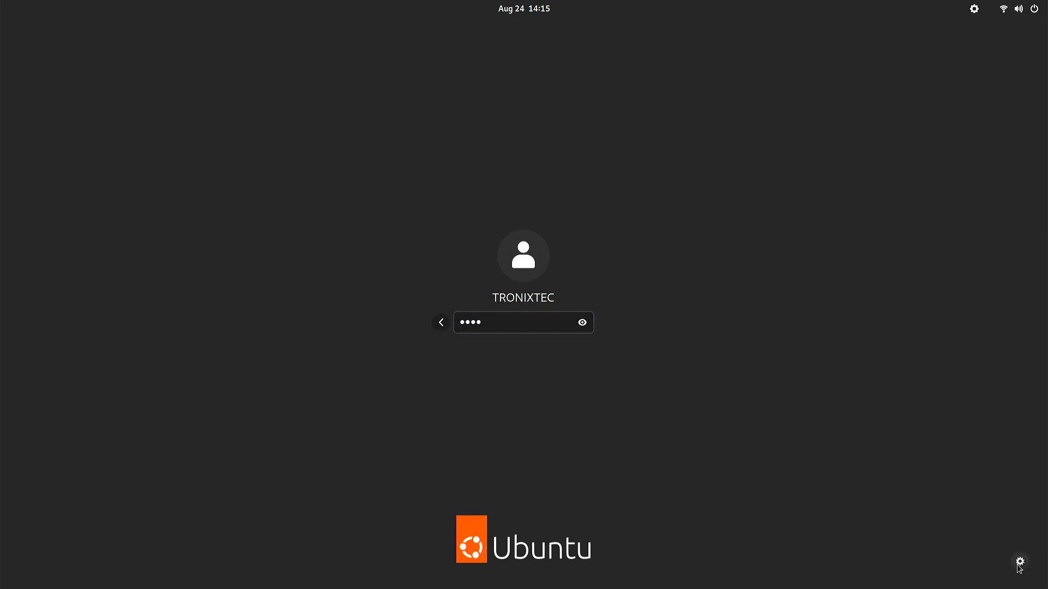
Step: Select the user account at GDM and submit the password to log in
left_click(523, 322)
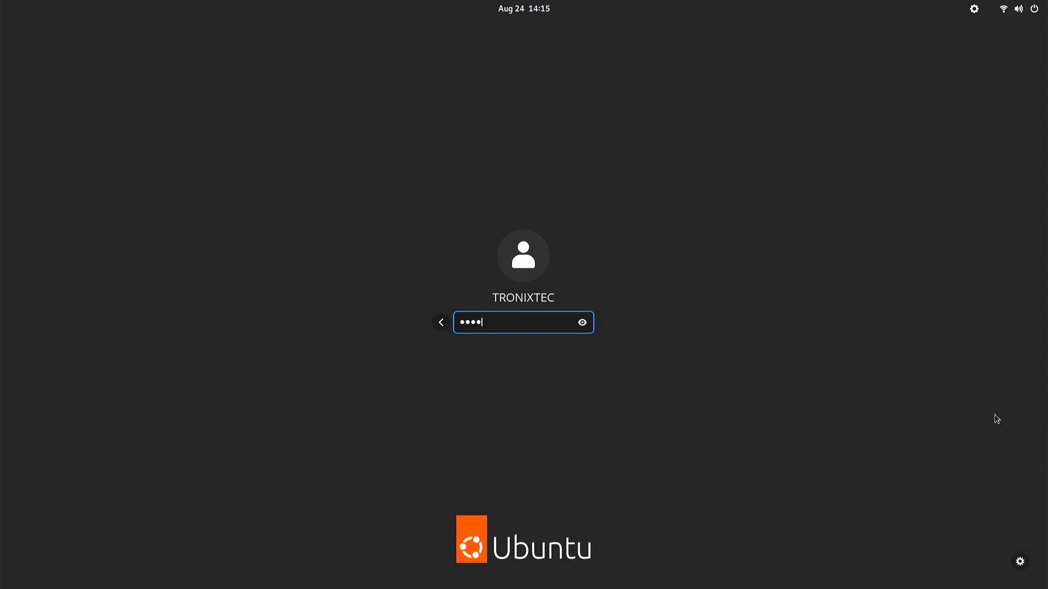
key("Return")
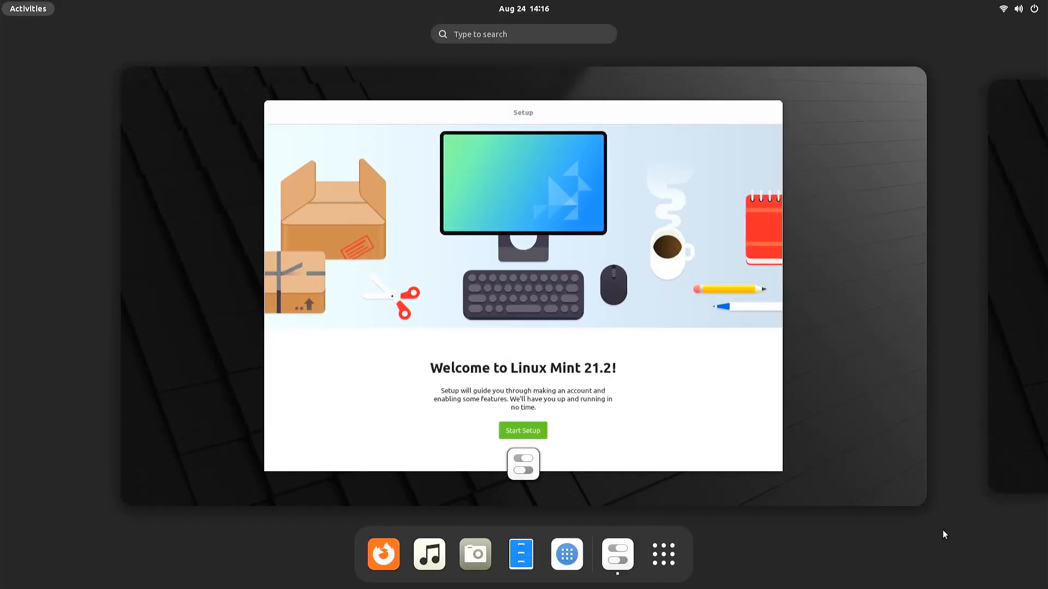
mouse_move(610, 331)
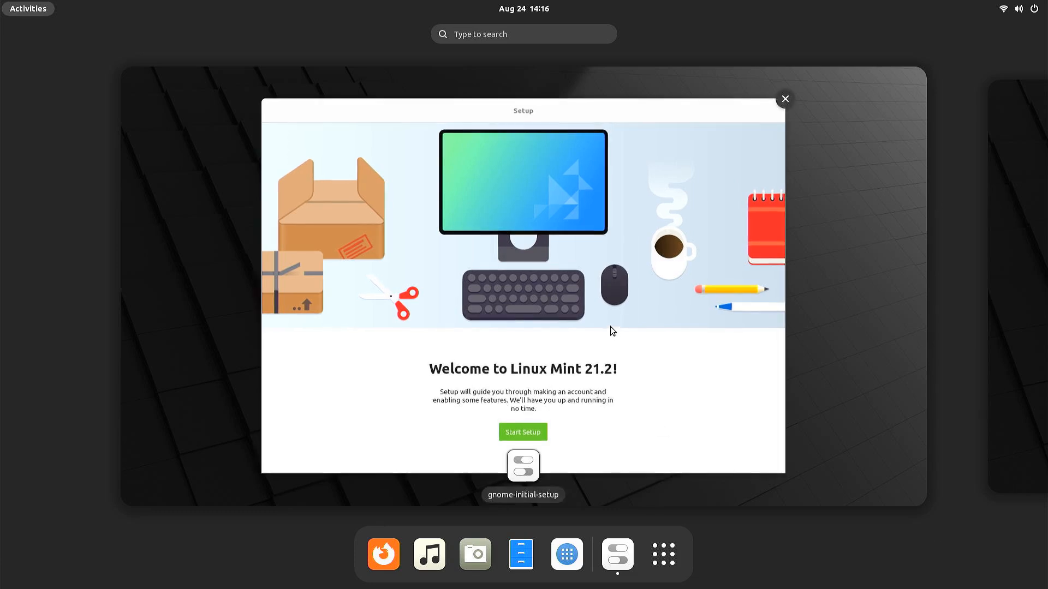
Step: Run through GNOME Initial Setup keeping the English (US) layout and start using Linux Mint
left_click(523, 431)
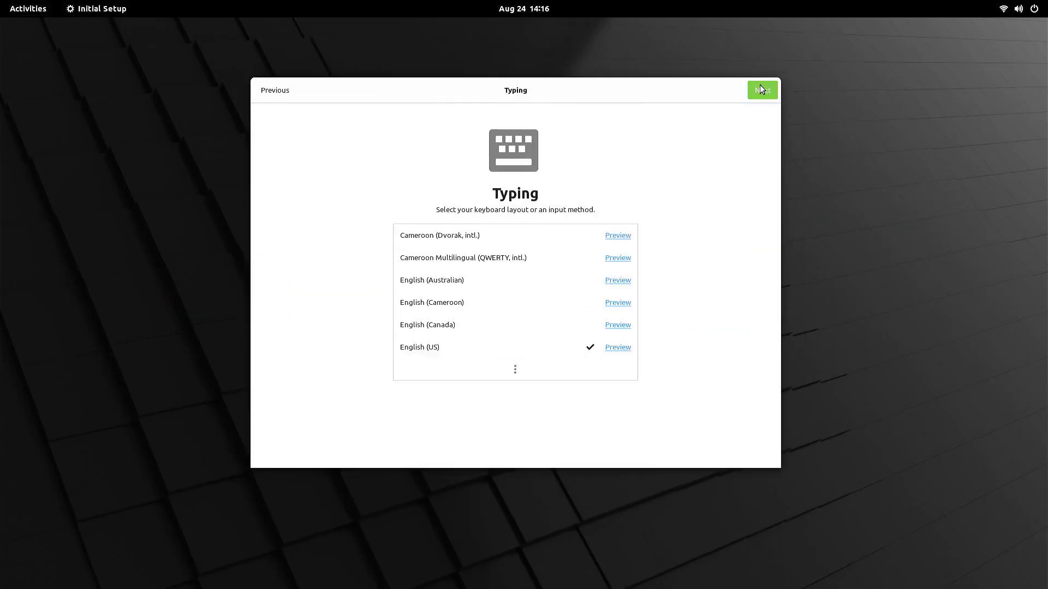
left_click(761, 89)
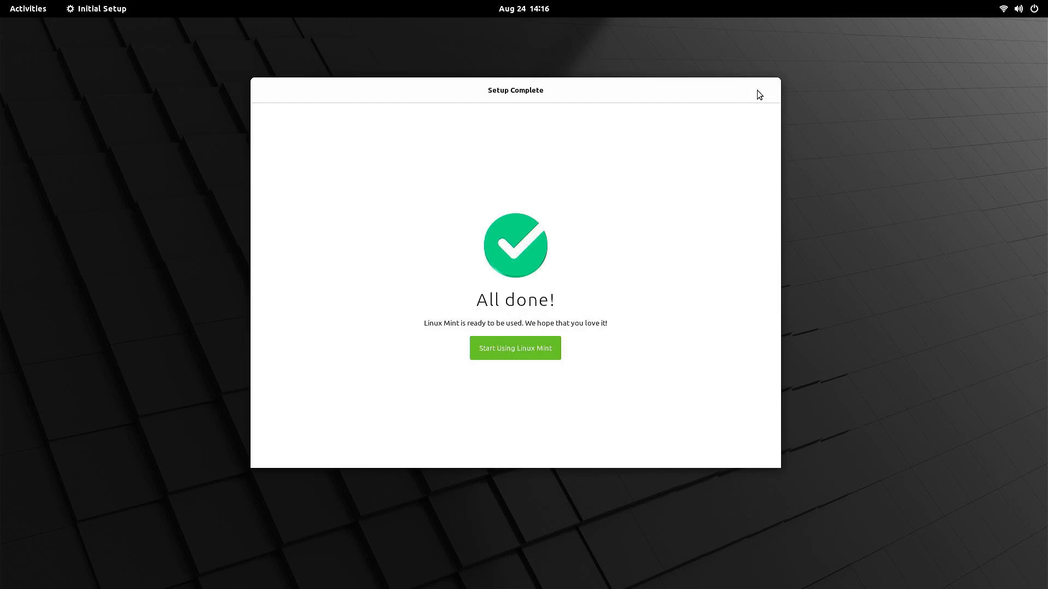
left_click(515, 348)
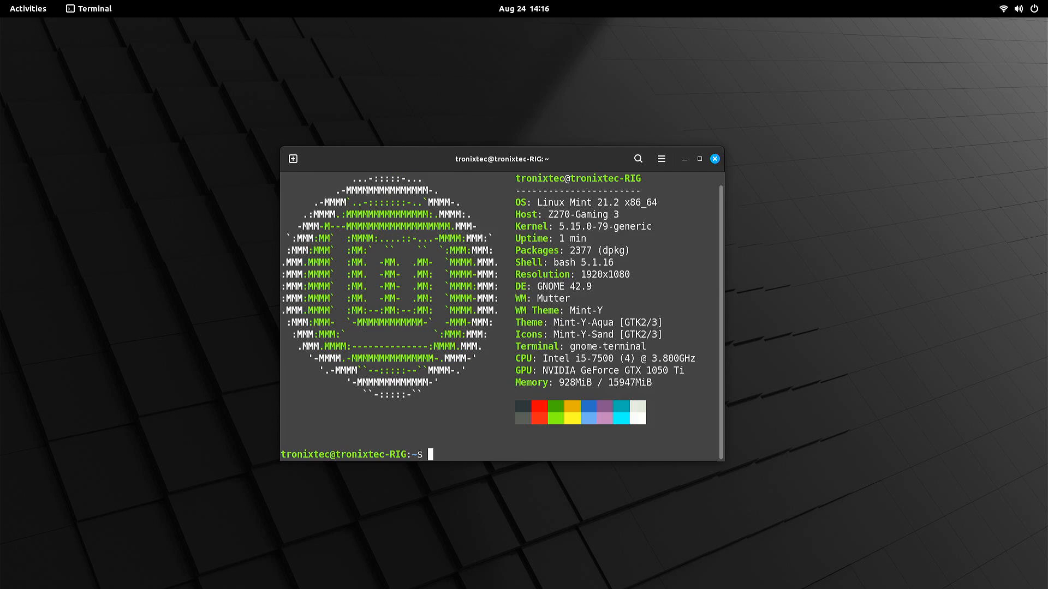
Step: Clear the screen, run 'sudo apt remove *xfce* -y', and begin the next removal command
type("cl")
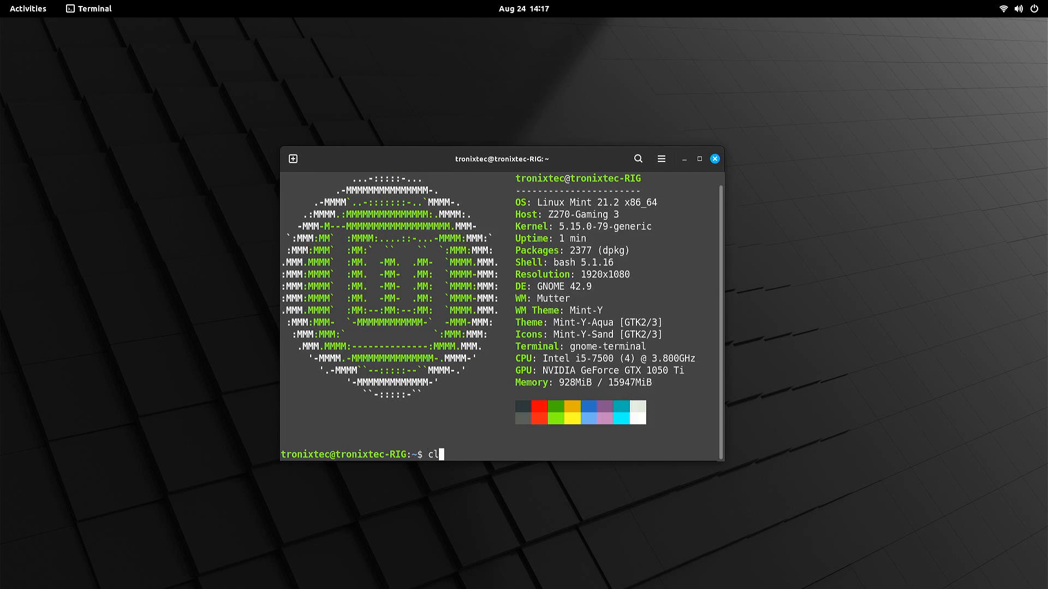
key("Return")
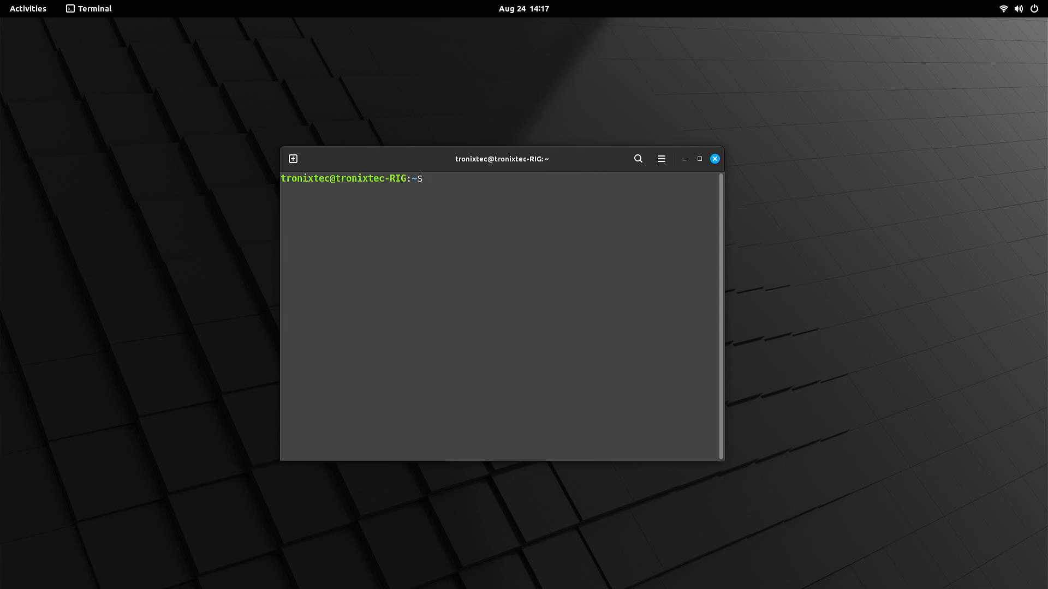
type("sudo")
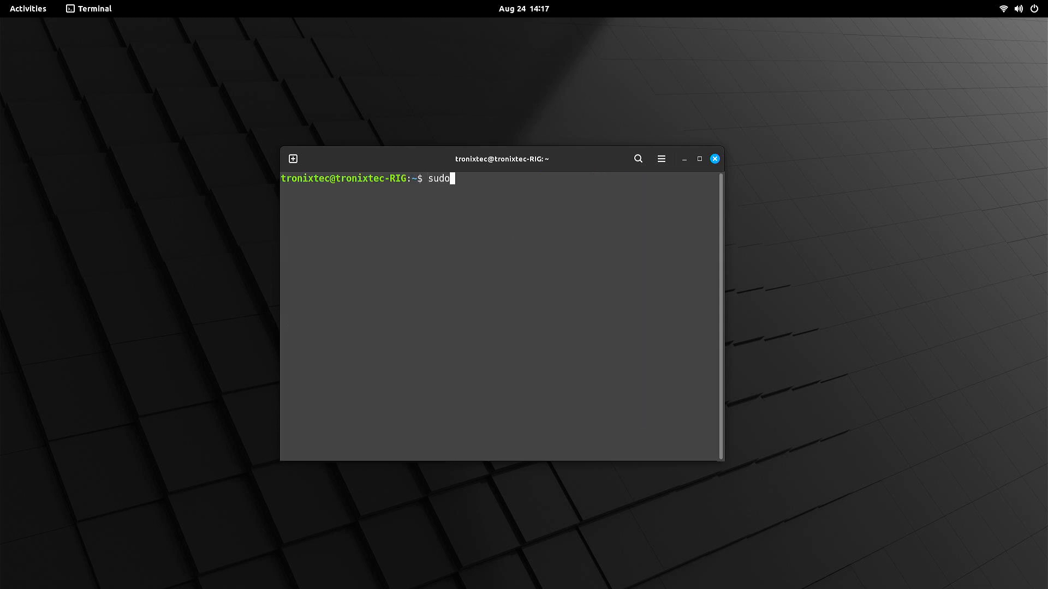
type("apt in")
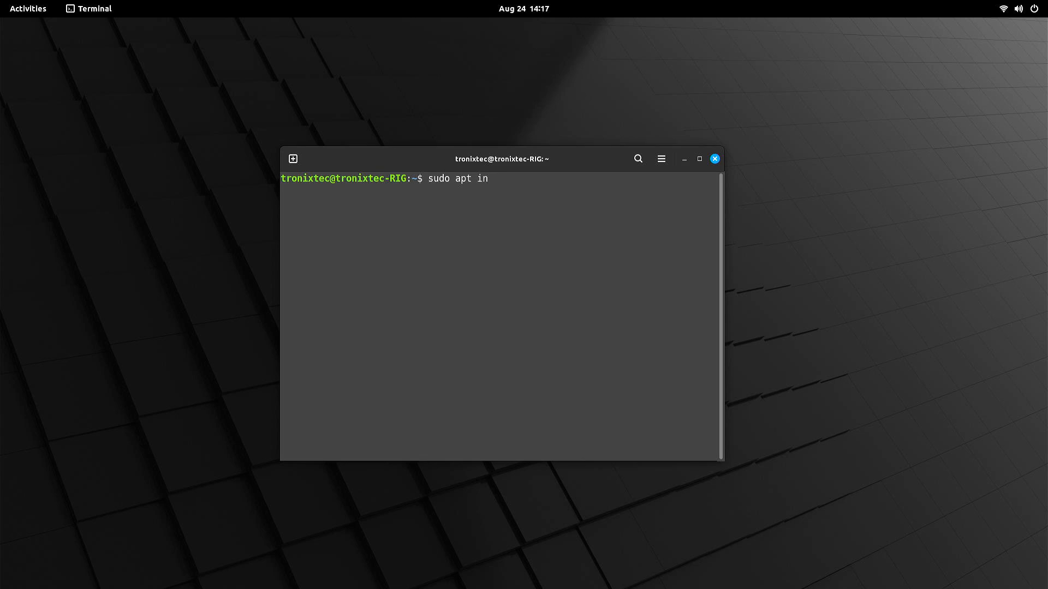
type("remove")
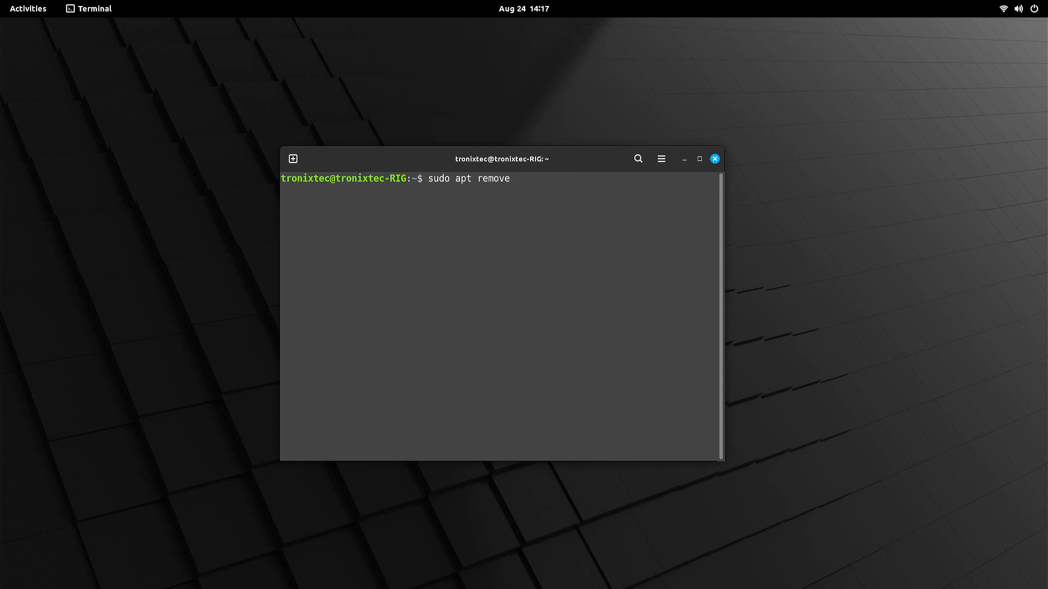
type("*xf")
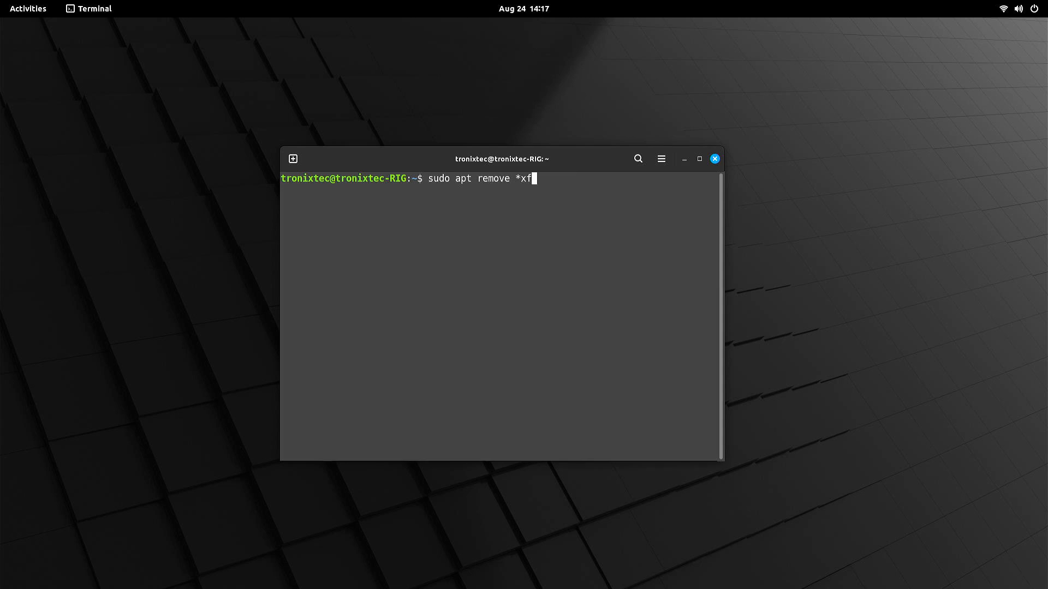
type("ce* -y")
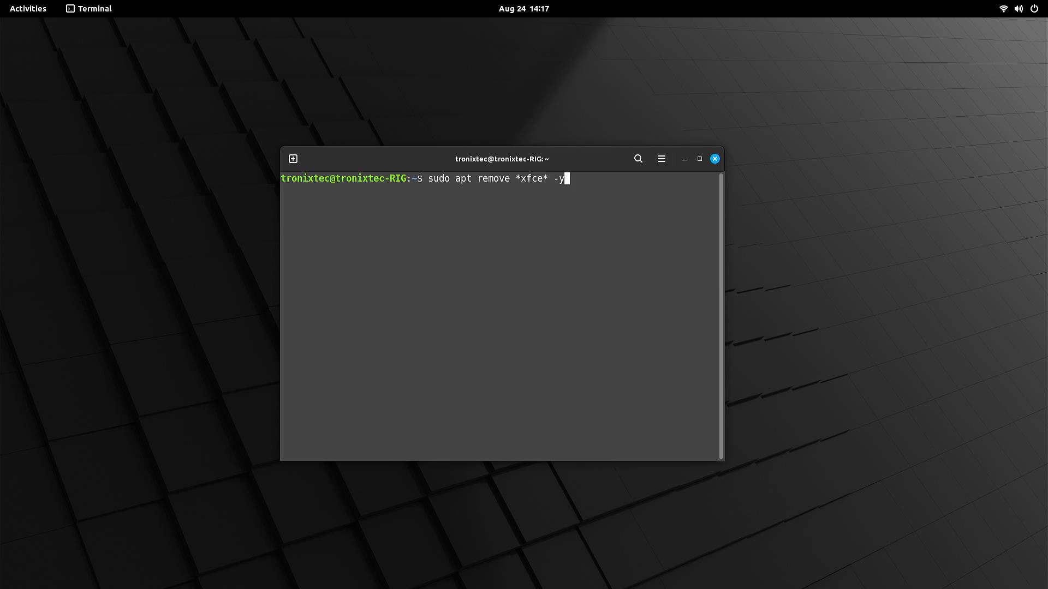
key("Return")
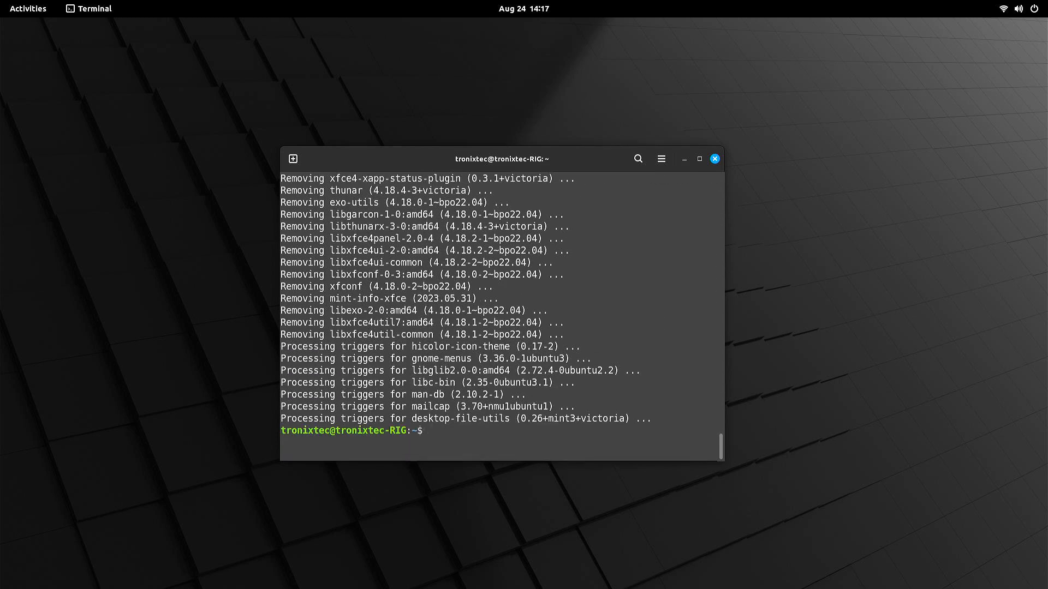
type("sudo apt remove")
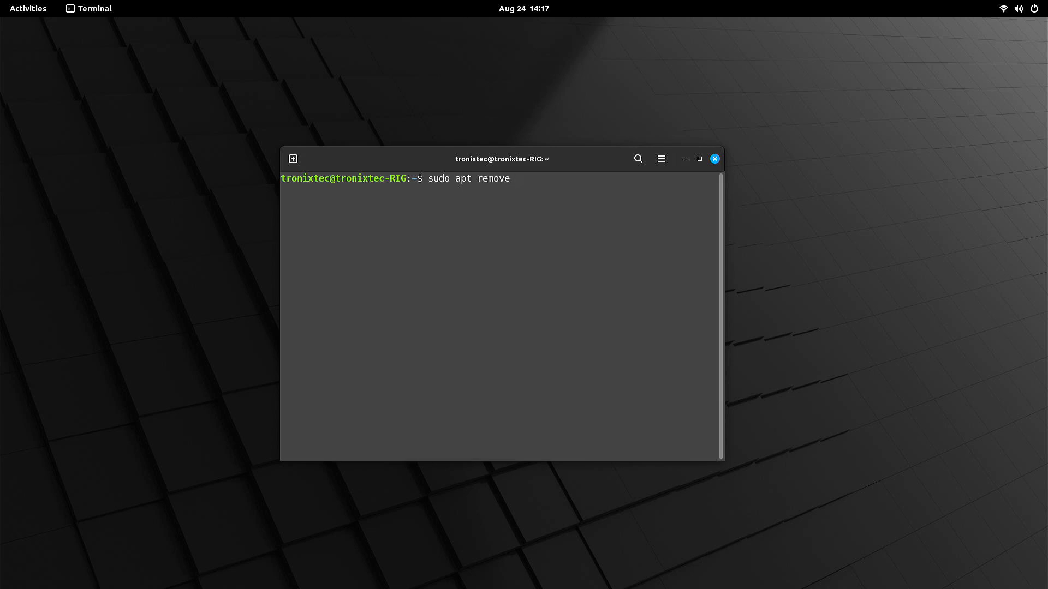
Step: Remove ubuntu-session and the GNOME games, and unmask ubuntu-system-adjustments.service
type("ubuntu-session aisleriot gnome-sudoku")
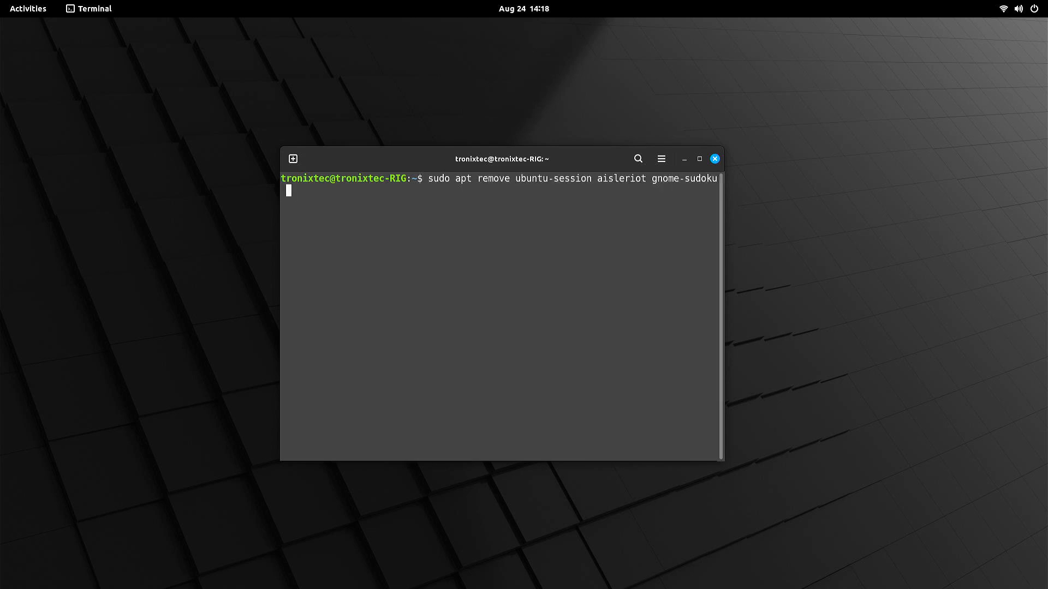
type("gnome-mahjongg gnome-ni")
type("sudo systemctl u")
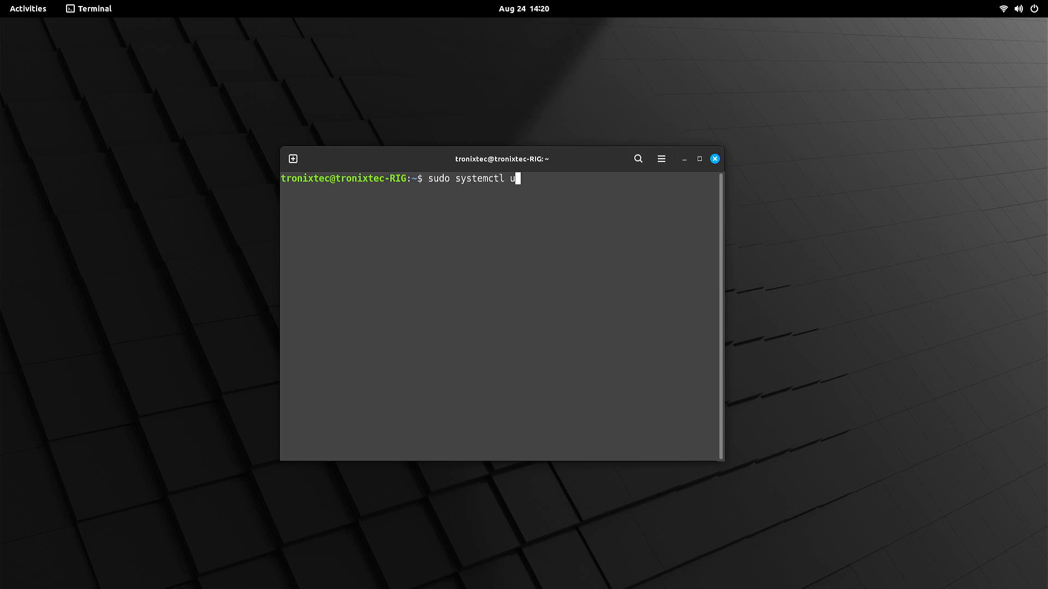
type("nmask ubuntu-syste")
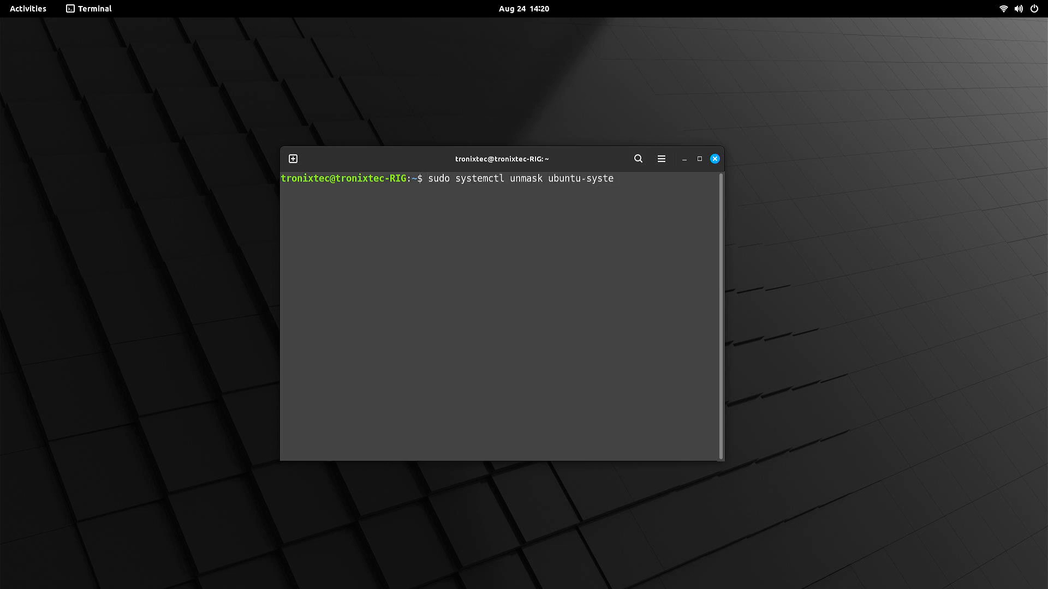
key("Return")
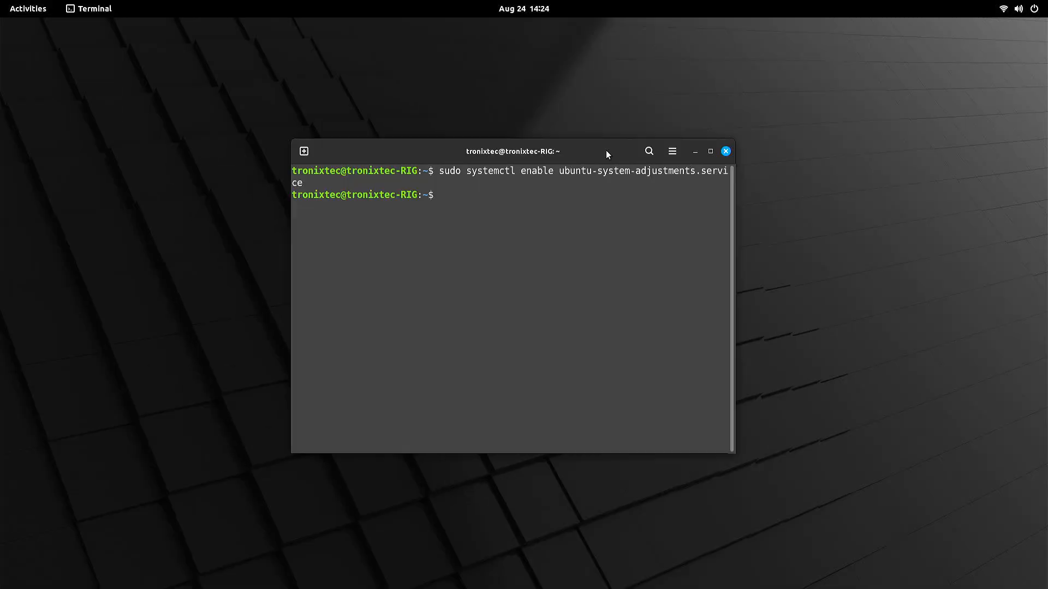
Step: Install Firefox and mintdrivers with 'sudo apt install firefox mintdrivers'
type("sudo apt in")
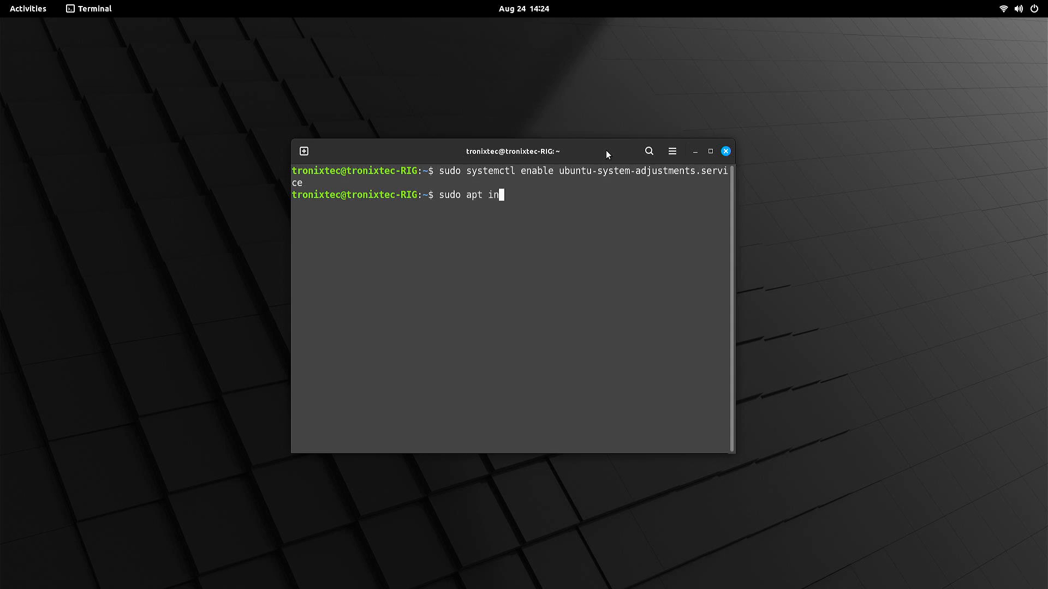
type("stall firefox min")
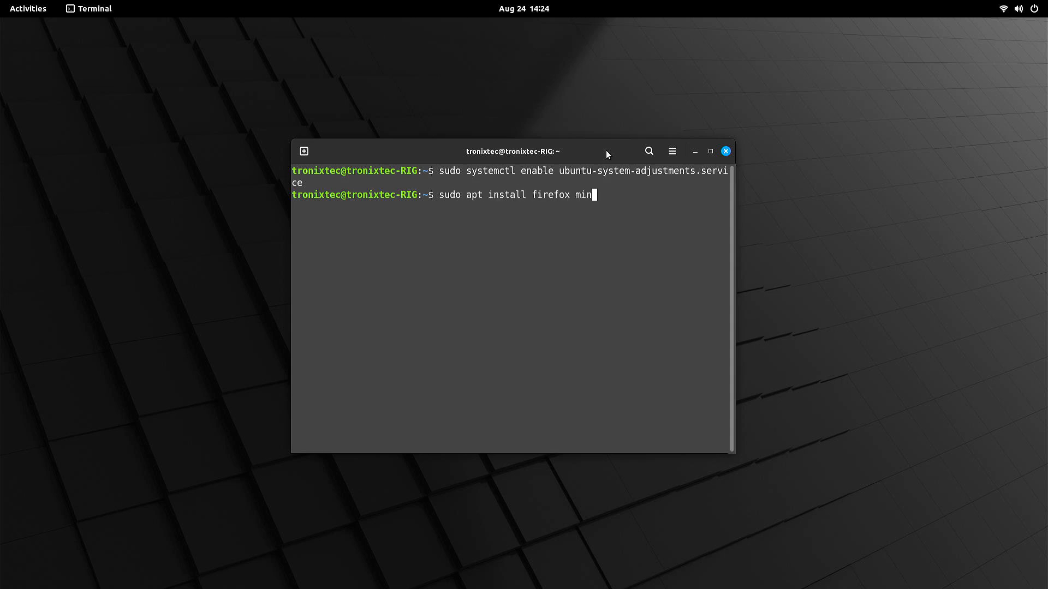
key("Return")
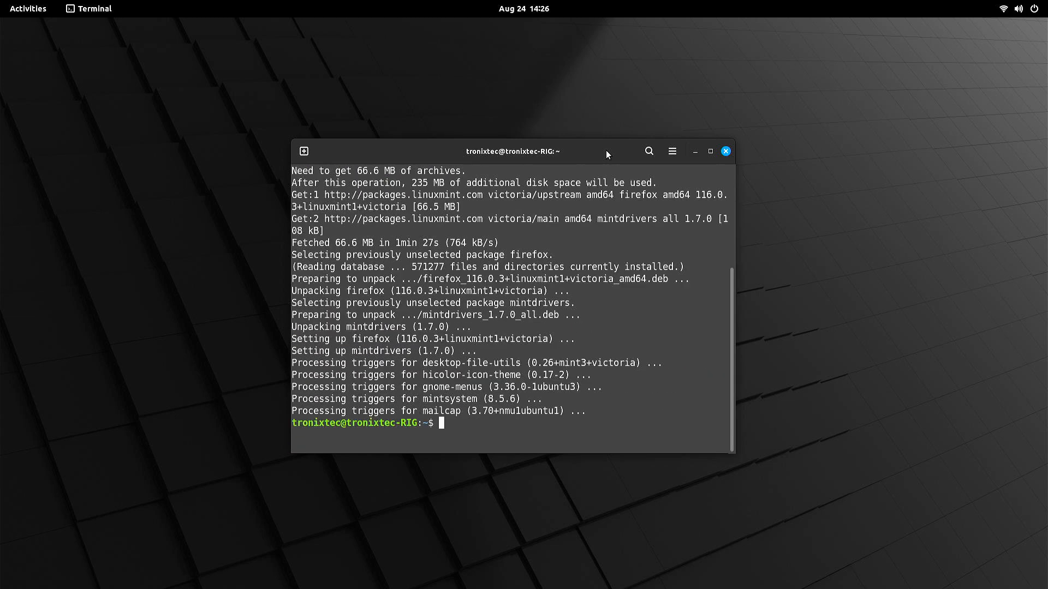
Step: Launch Driver Manager from an overview search and apply the recommended nvidia-driver-535
left_click(28, 8)
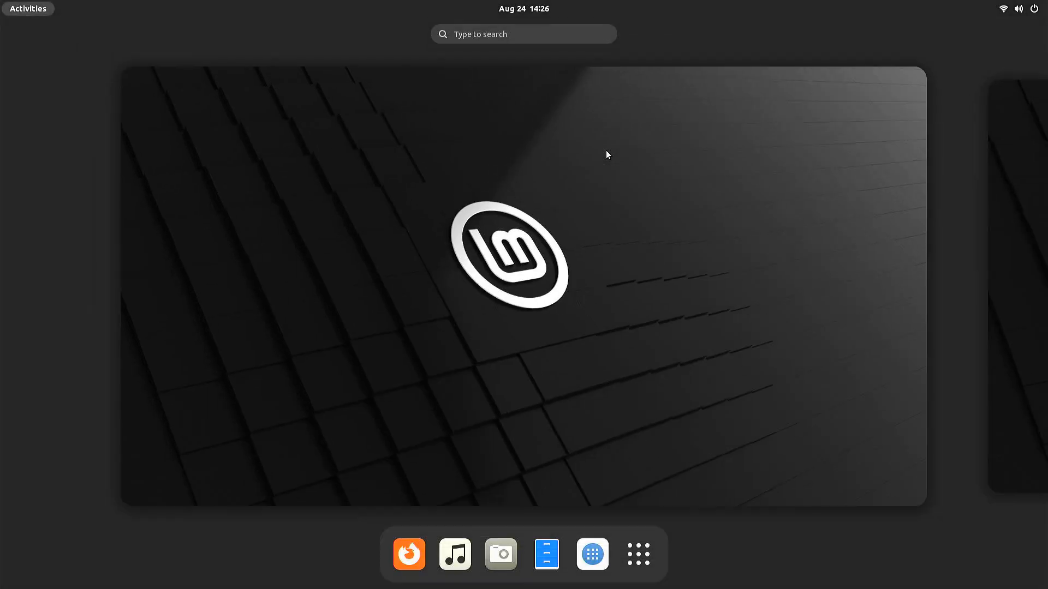
type("drivl")
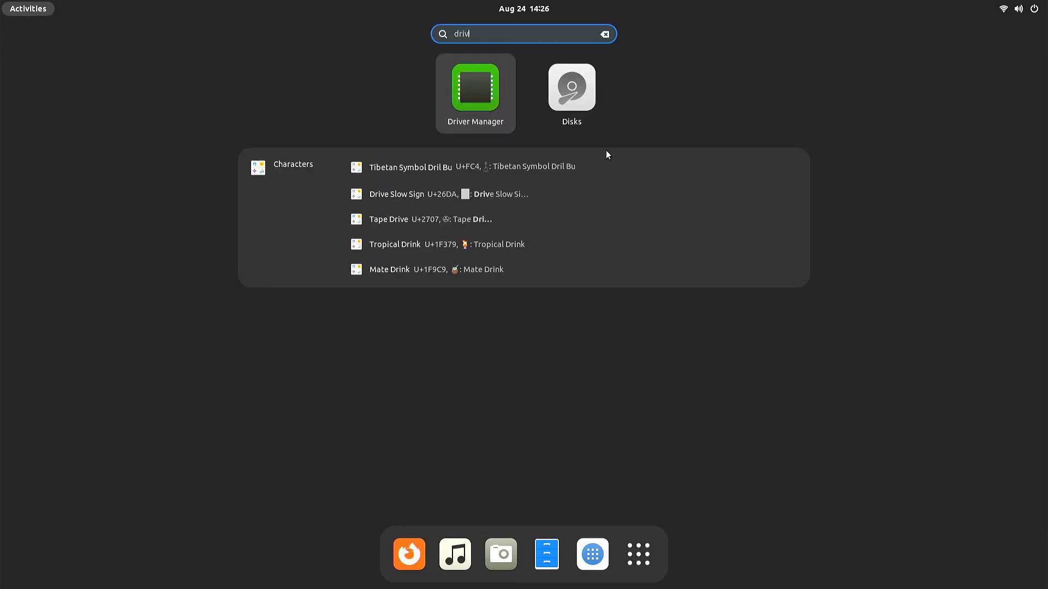
key("Escape")
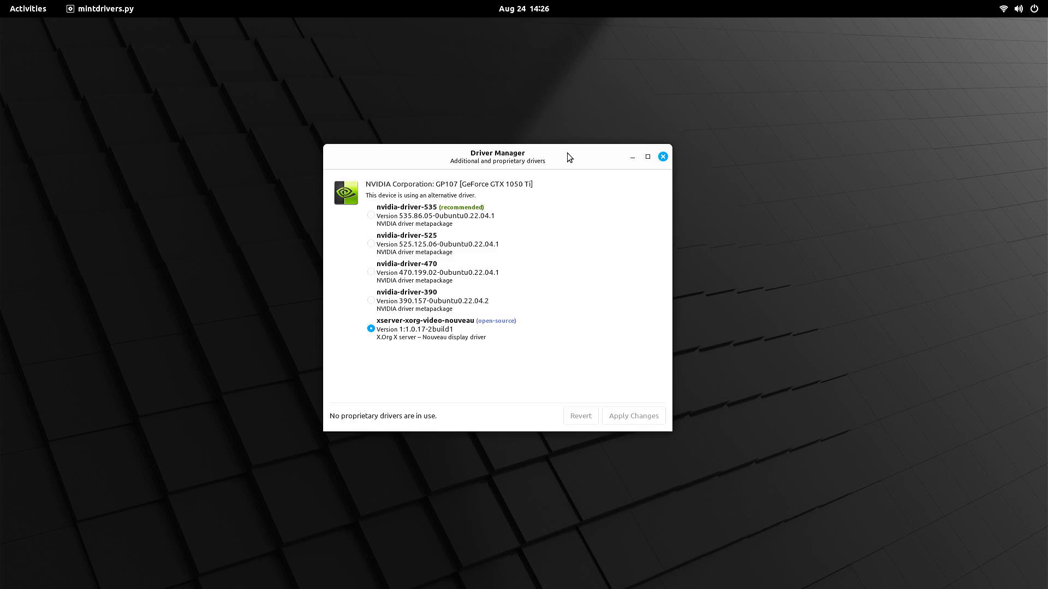
mouse_move(411, 221)
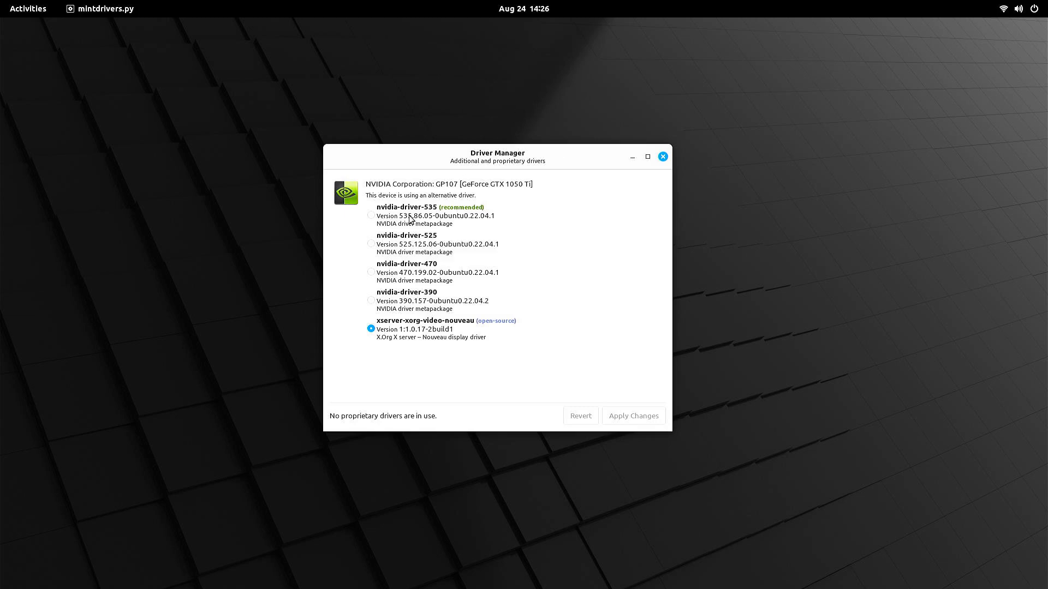
left_click(632, 414)
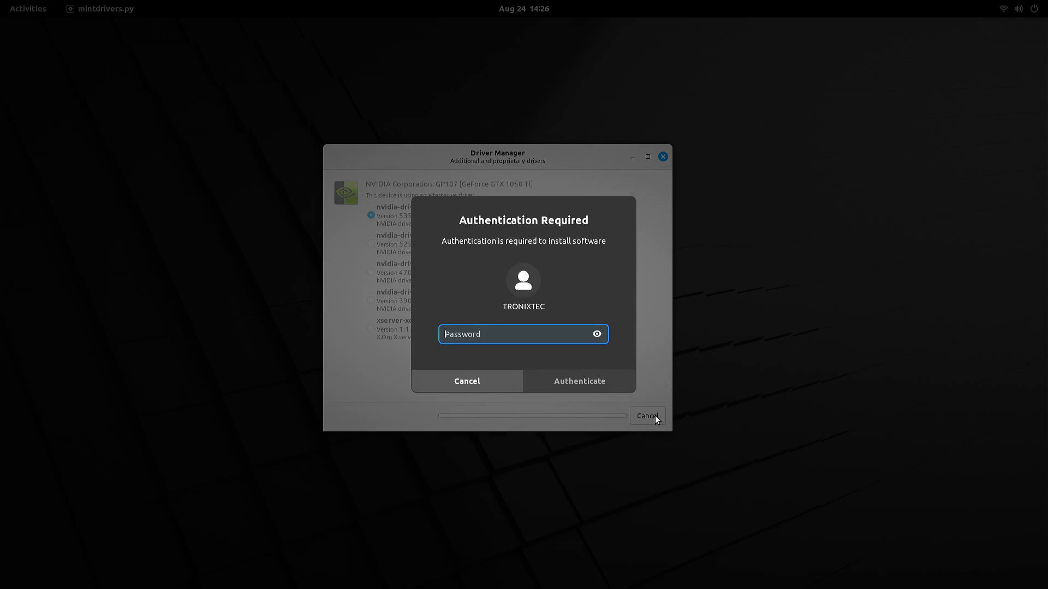
left_click(578, 381)
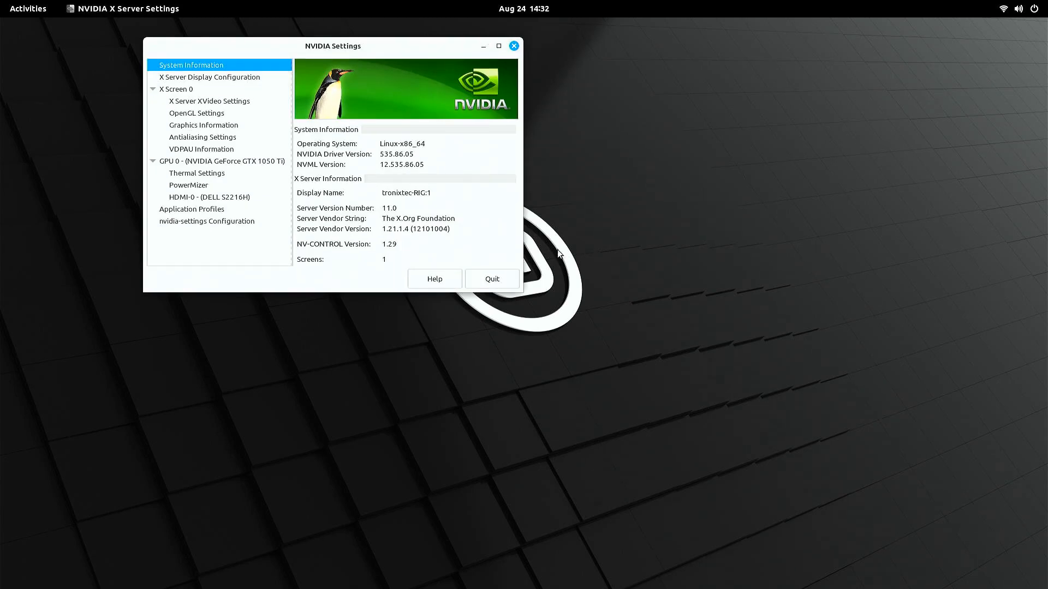
Step: Quit NVIDIA X Server Settings and confirm in the quit dialog
left_click(491, 279)
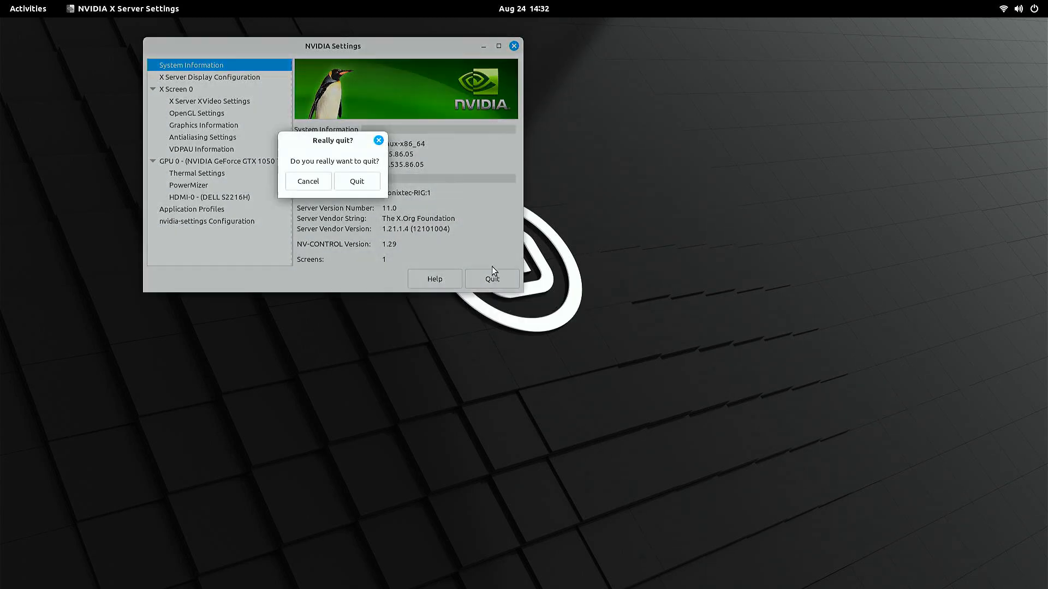
left_click(357, 181)
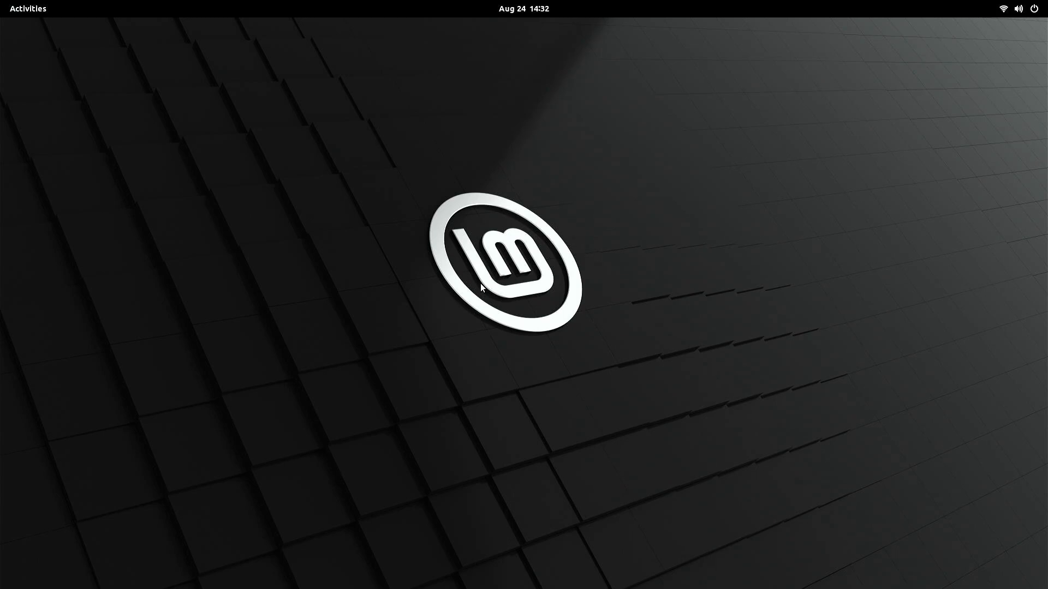
Step: Launch Firefox, search 'gnome', open the GNOME Shell Extensions site, then close the browser
type("firef")
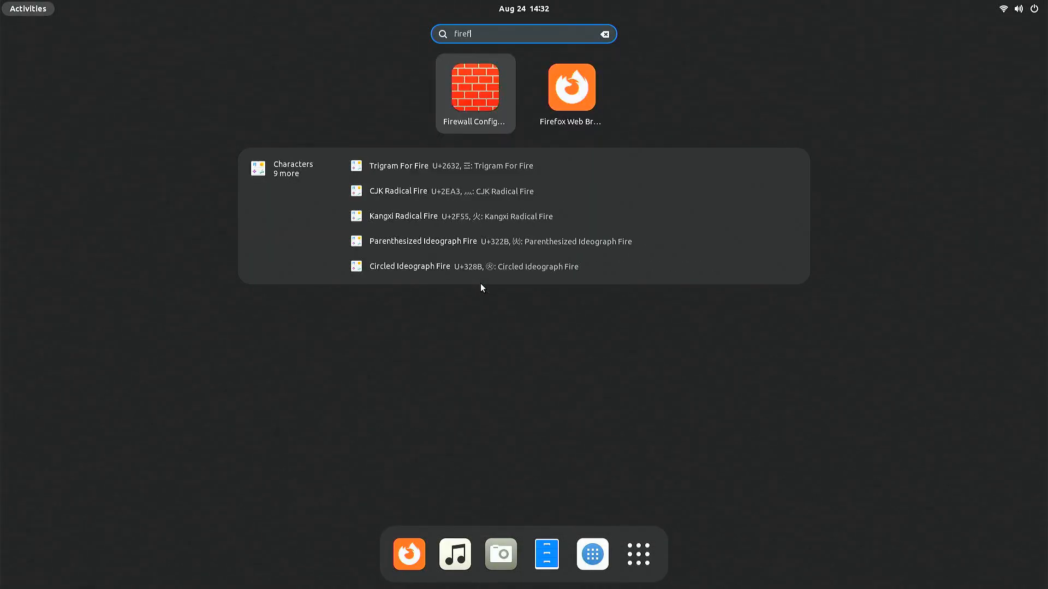
left_click(571, 87)
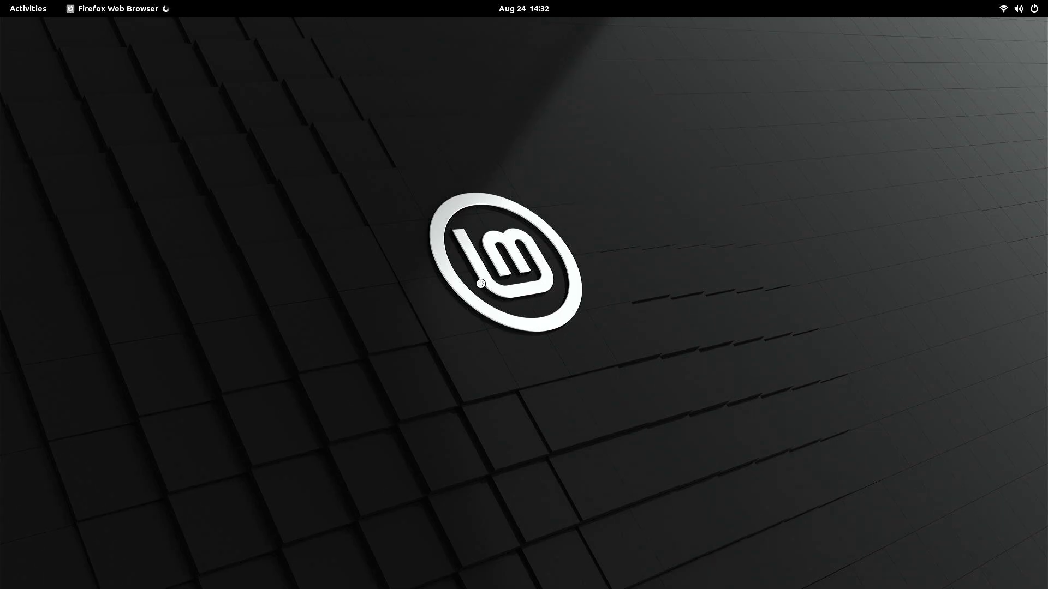
left_click(116, 9)
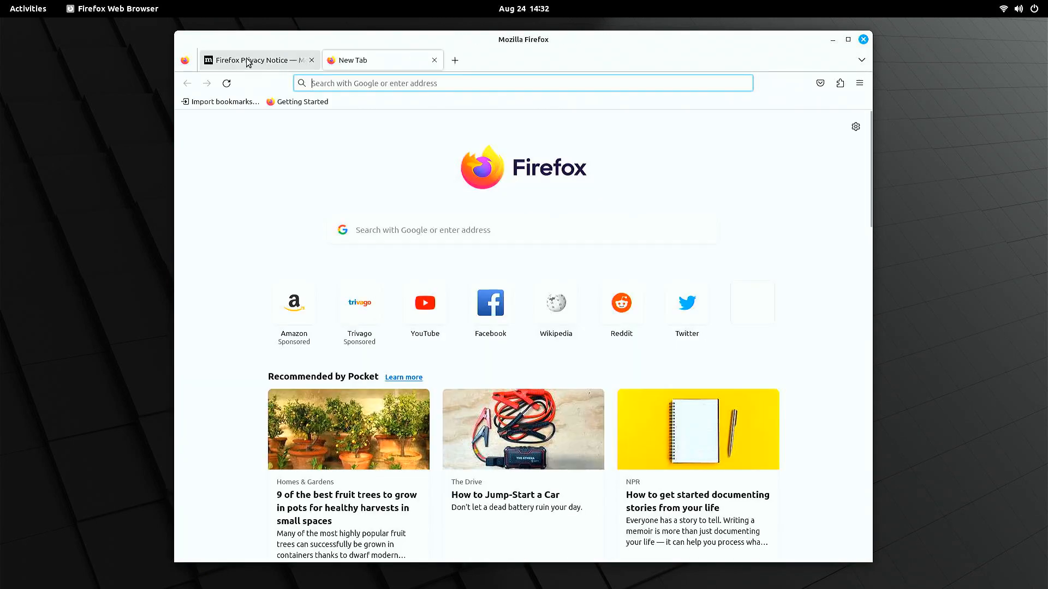
type("gnome+extensions")
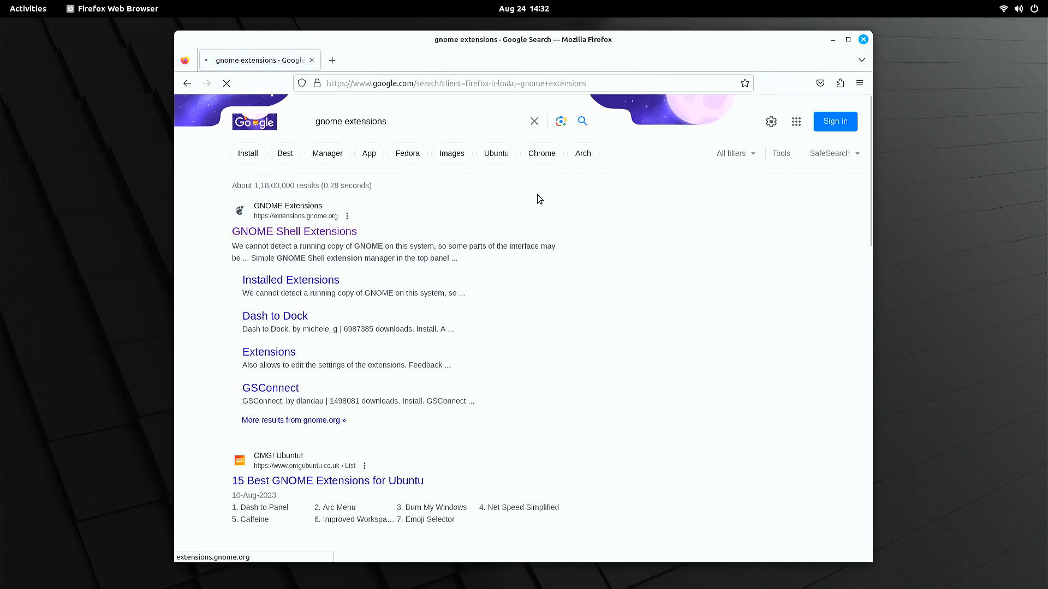
left_click(293, 231)
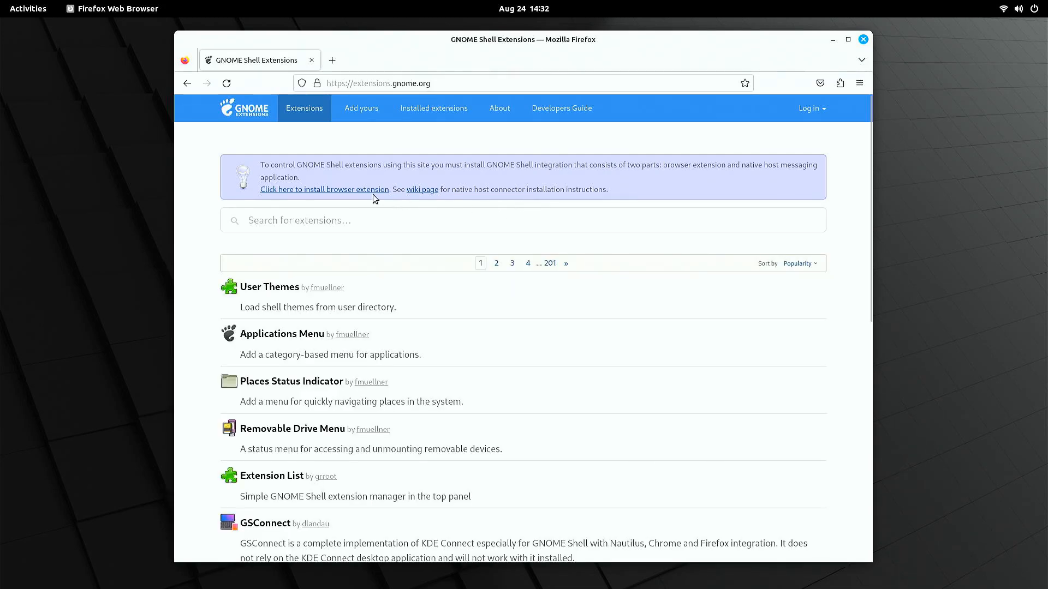
mouse_move(833, 167)
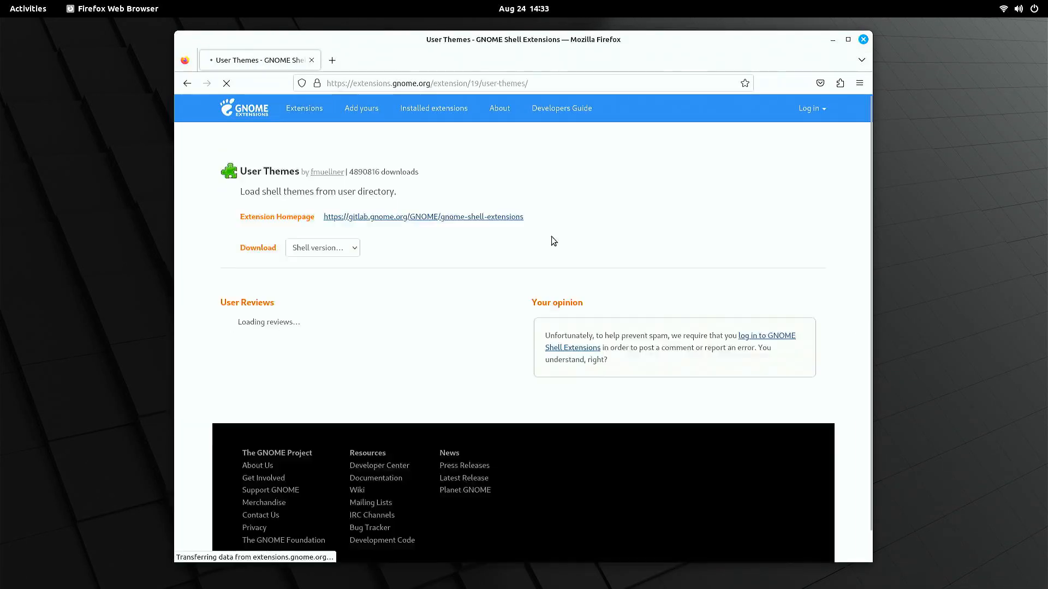
left_click(1019, 8)
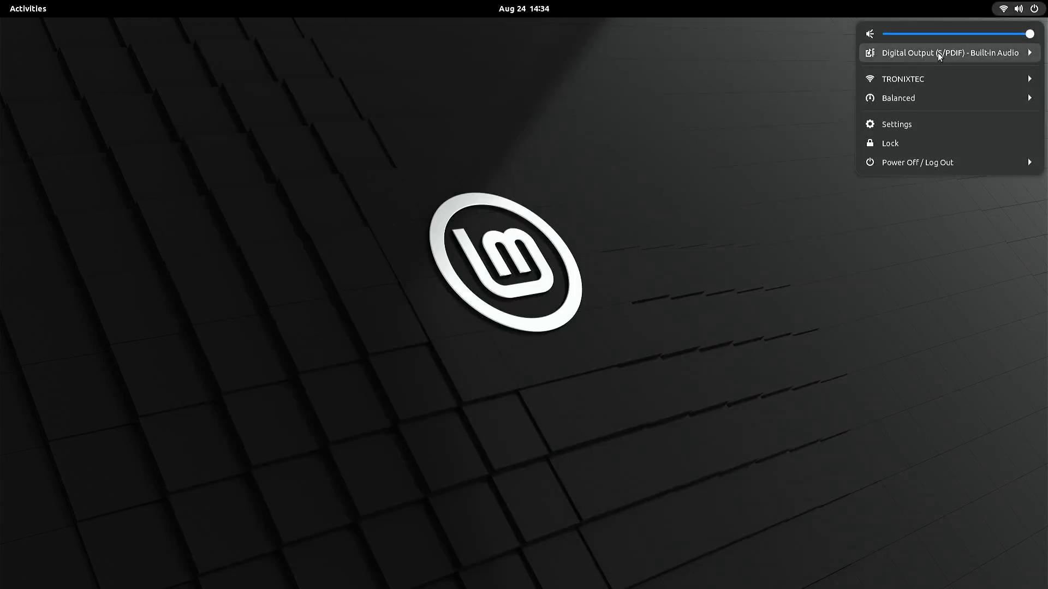
left_click(577, 218)
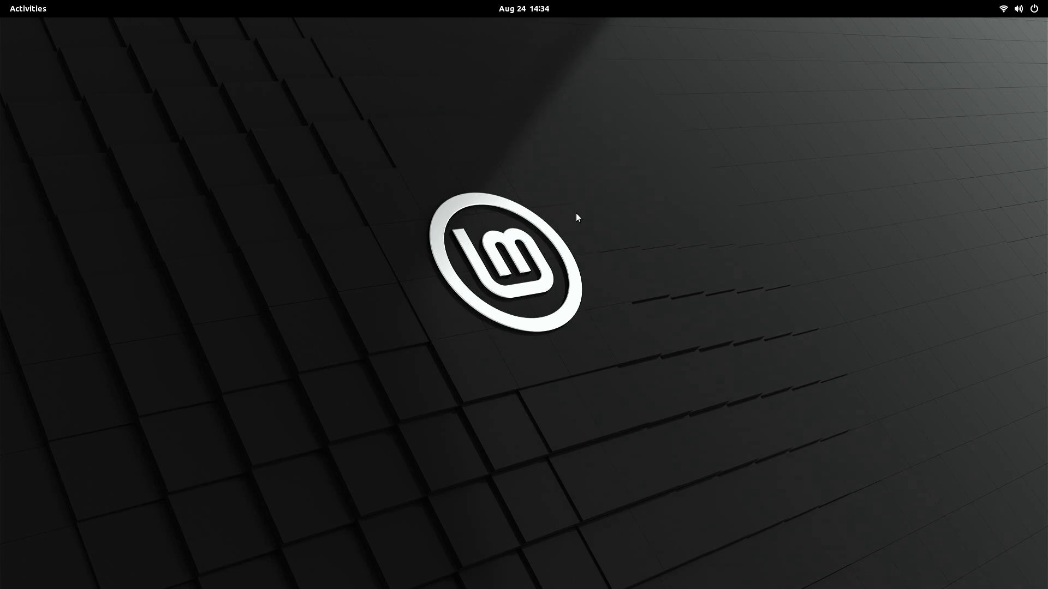
left_click(28, 8)
type("sudo apt auto")
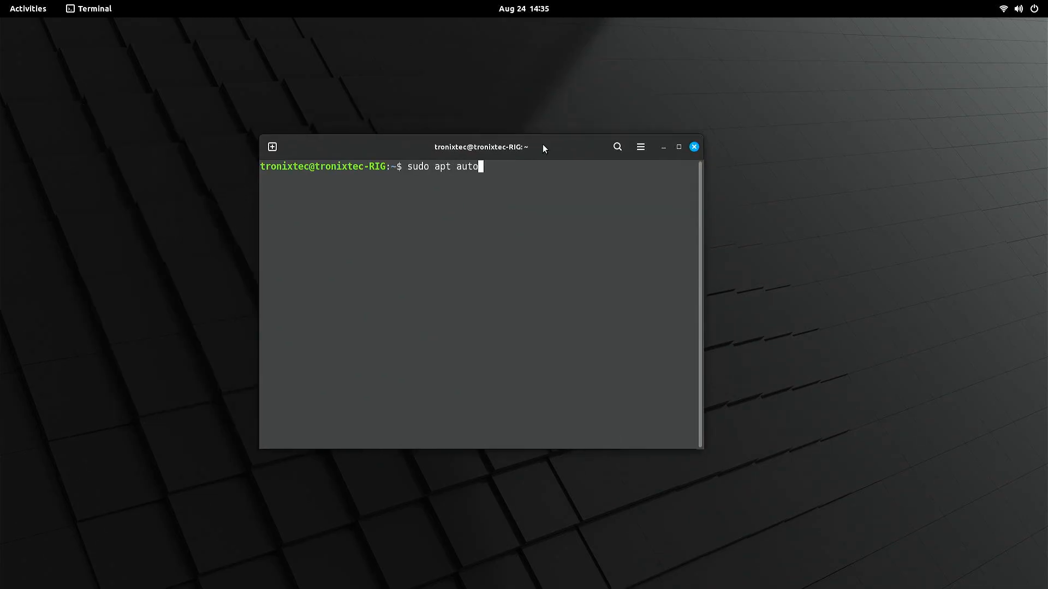
Step: Finish the 'sudo apt autoremove -y && sudo apt autoclean' command and close the terminal
type("remove -y && sudo apt autoclean")
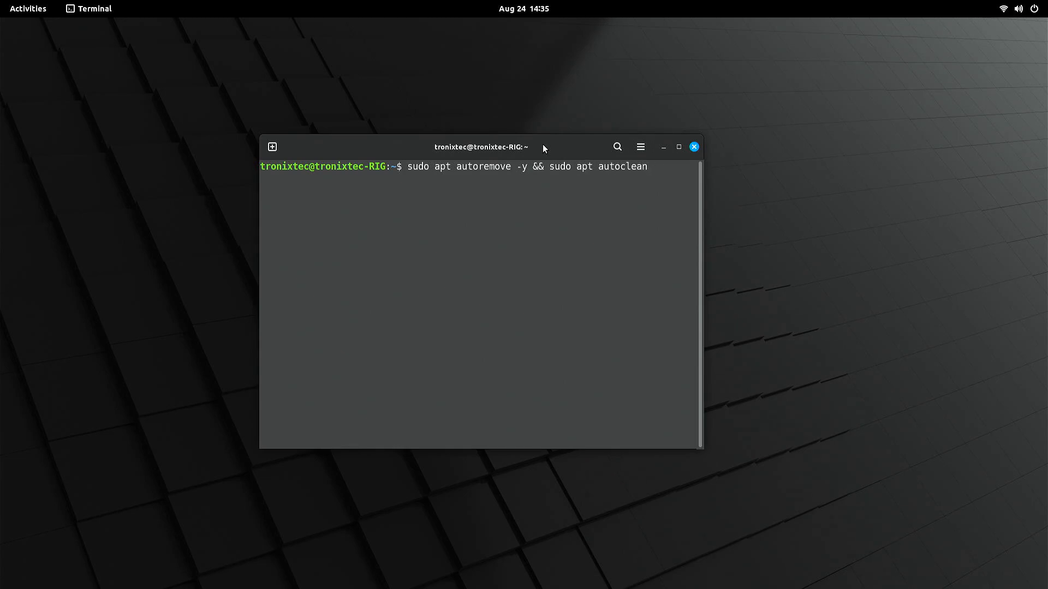
left_click(693, 146)
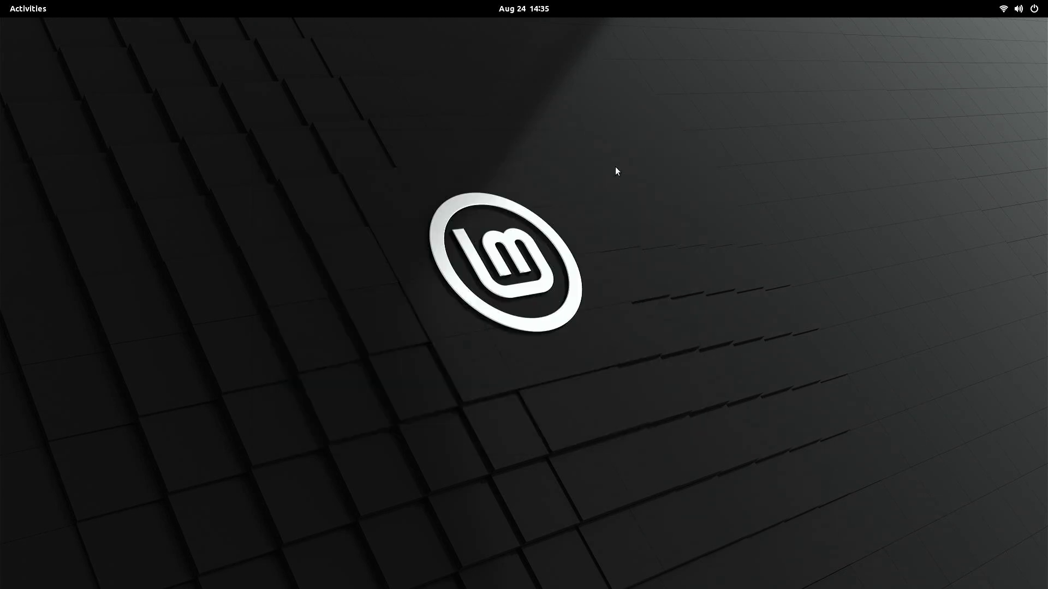
mouse_move(602, 174)
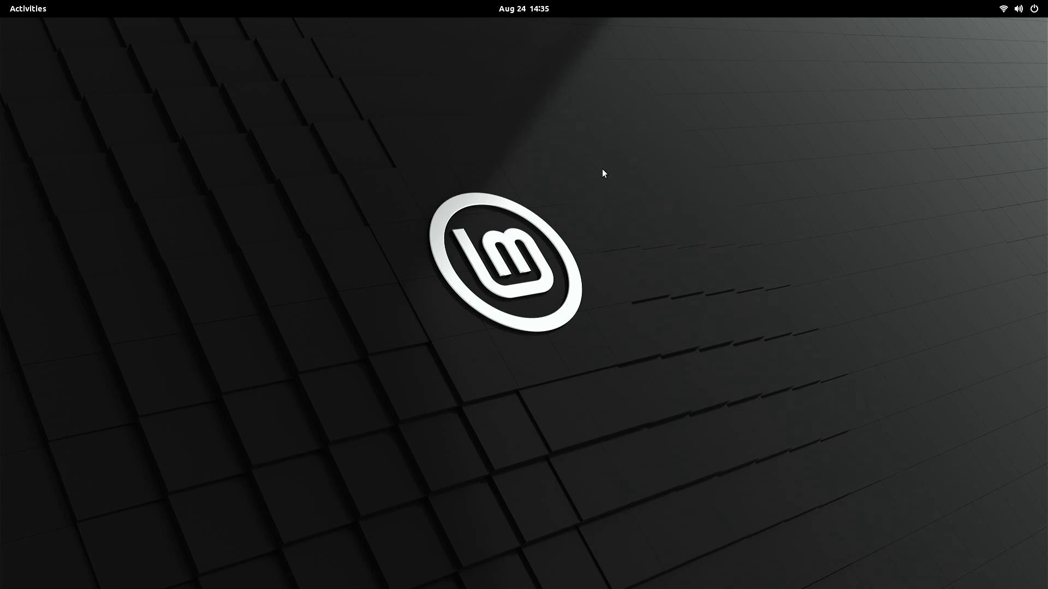
mouse_move(556, 215)
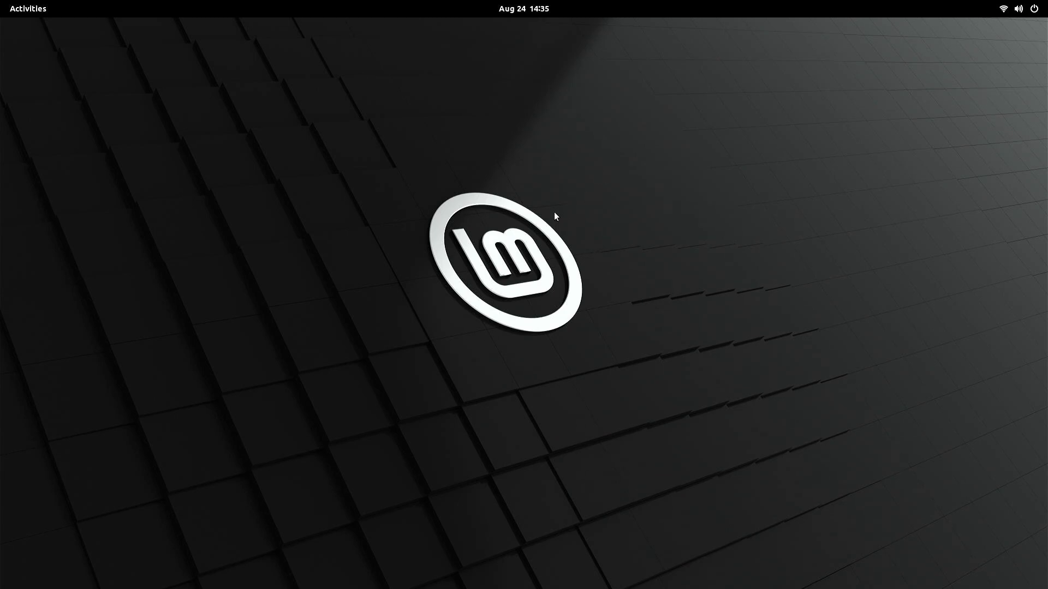
Step: Unlock the Users page in Settings, switch Automatic Login on, and close Settings
left_click(1019, 9)
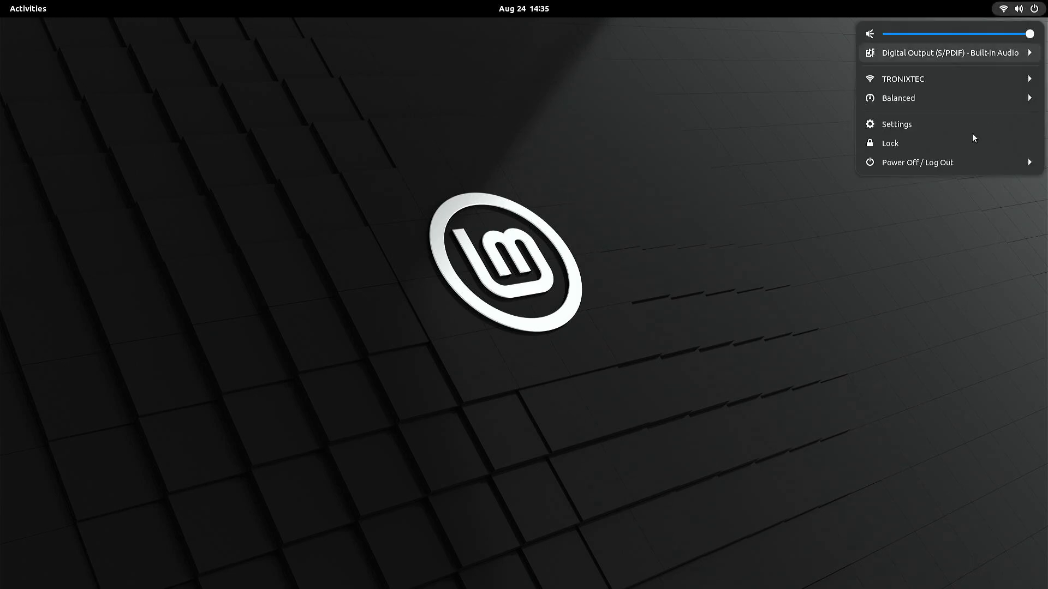
left_click(895, 124)
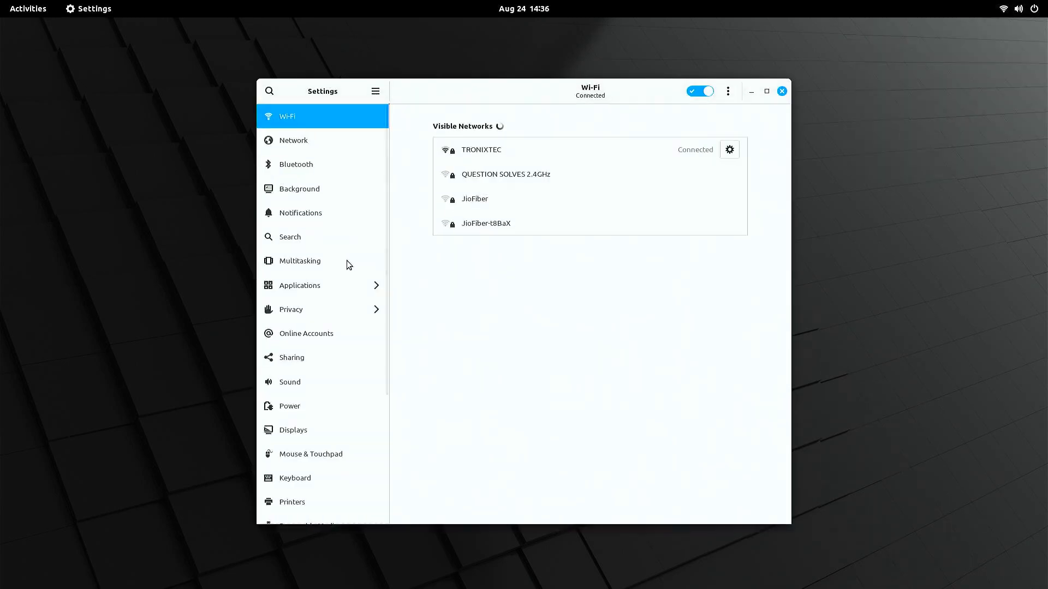
left_click(288, 441)
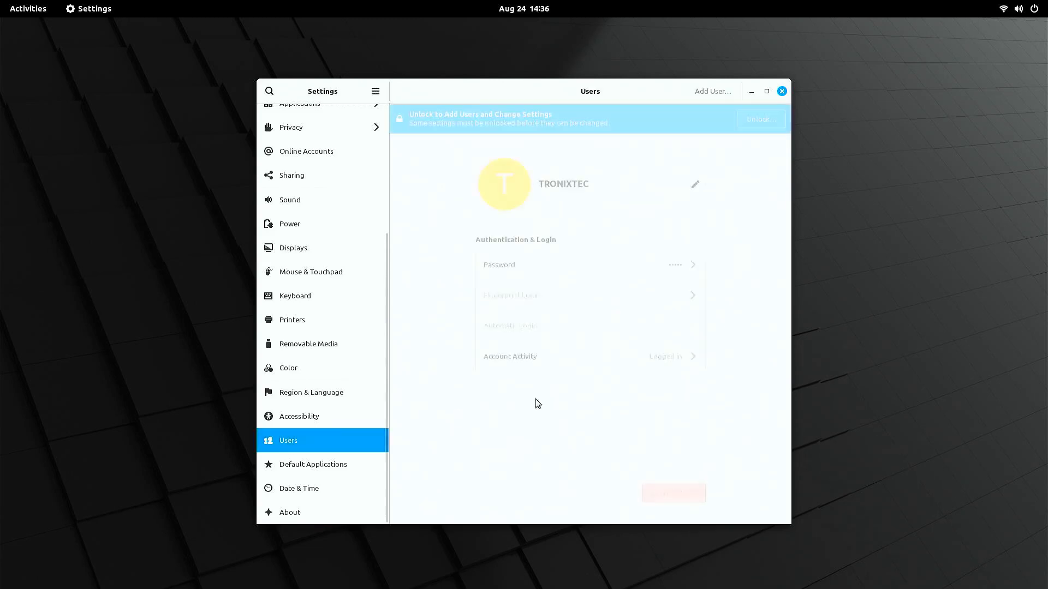
left_click(760, 119)
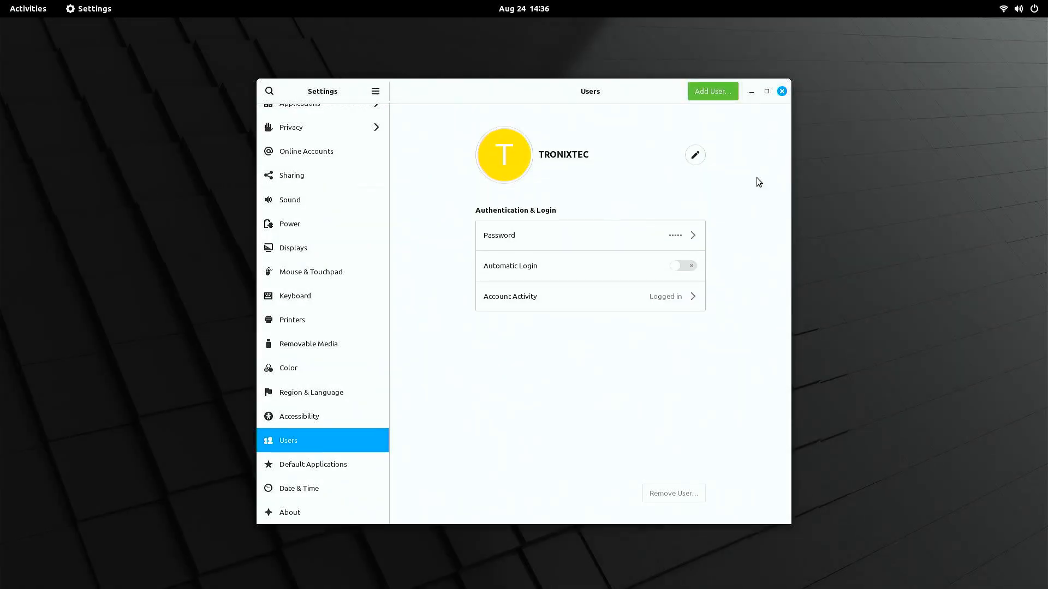
left_click(682, 266)
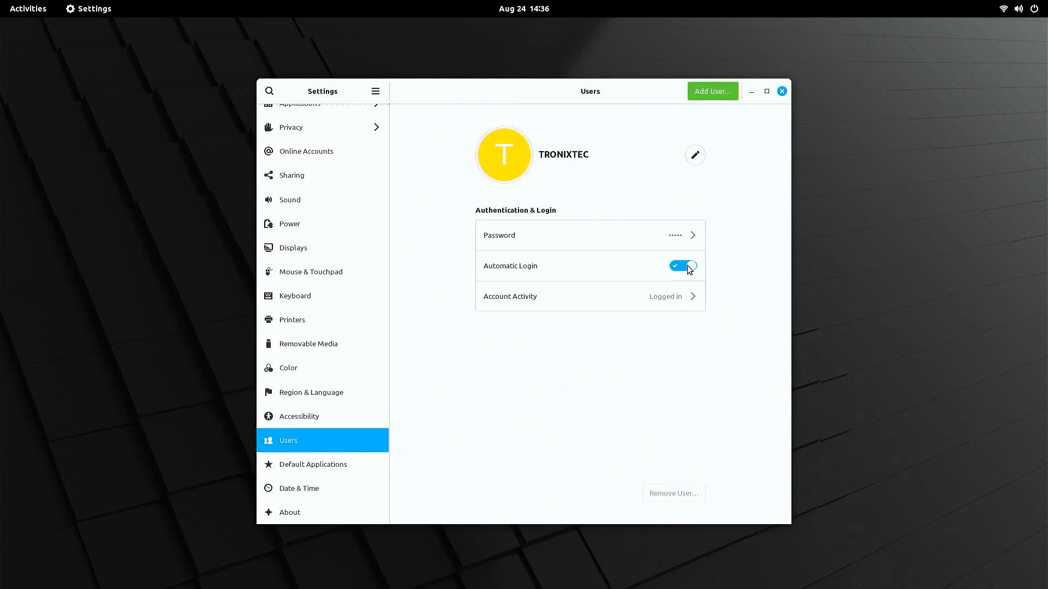
left_click(780, 91)
type("ter")
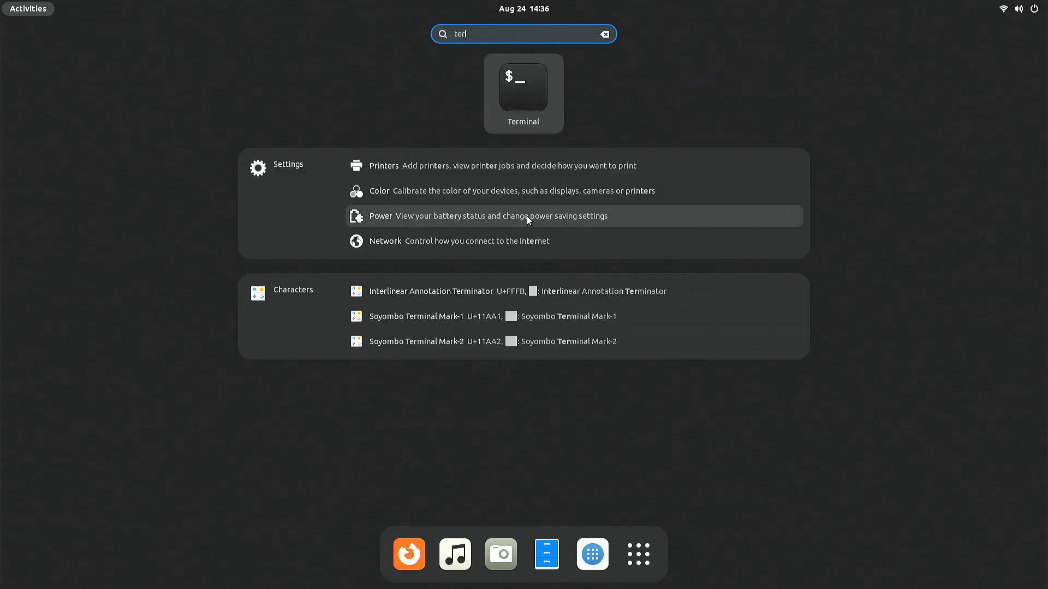
Step: Launch Terminal and open /etc/default/grub in nano with sudo
left_click(524, 87)
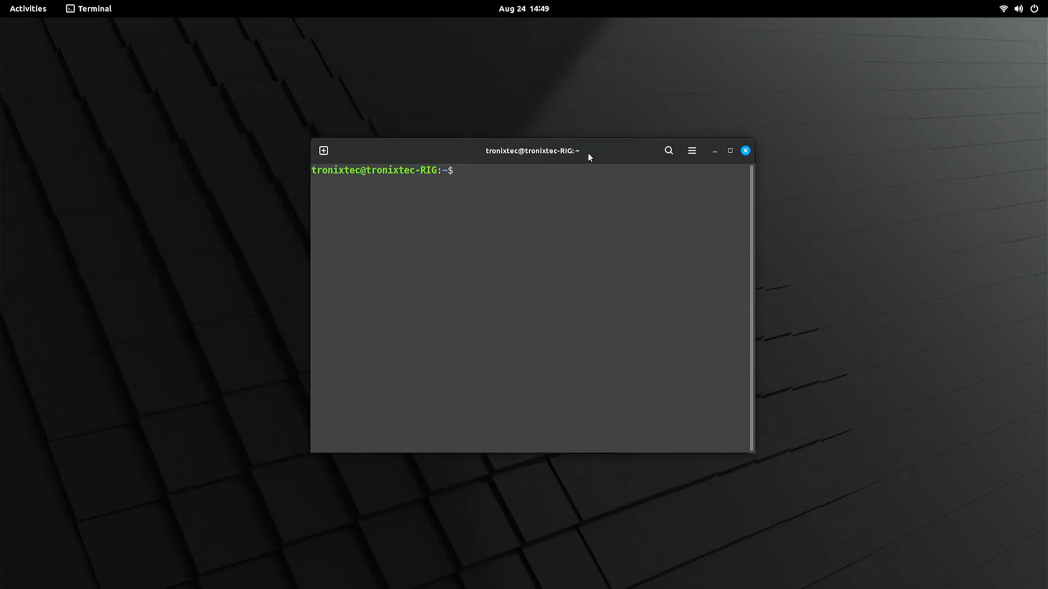
type("sudo nano")
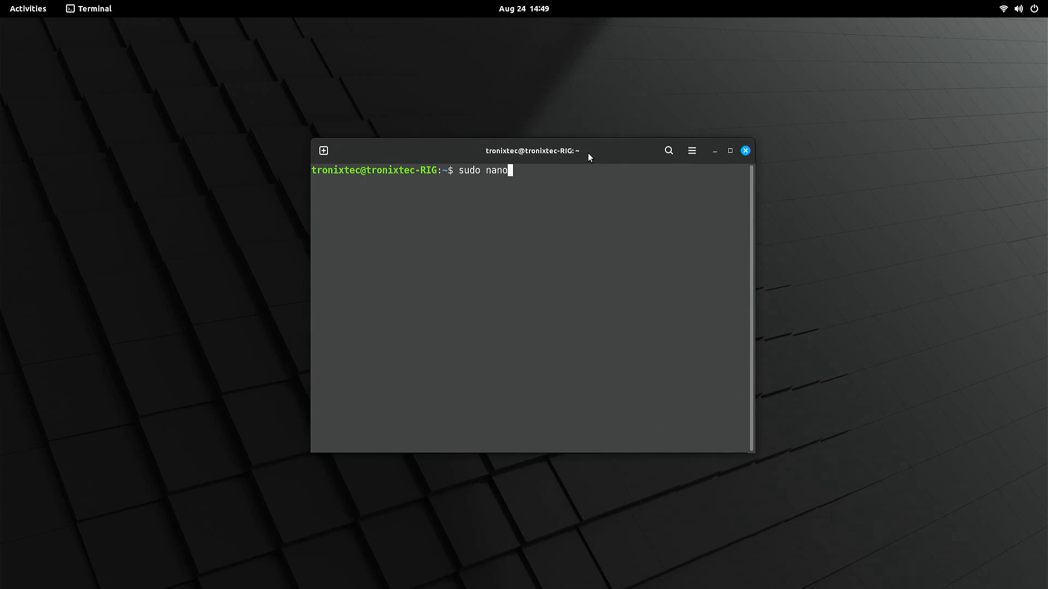
type("/etc/default/g")
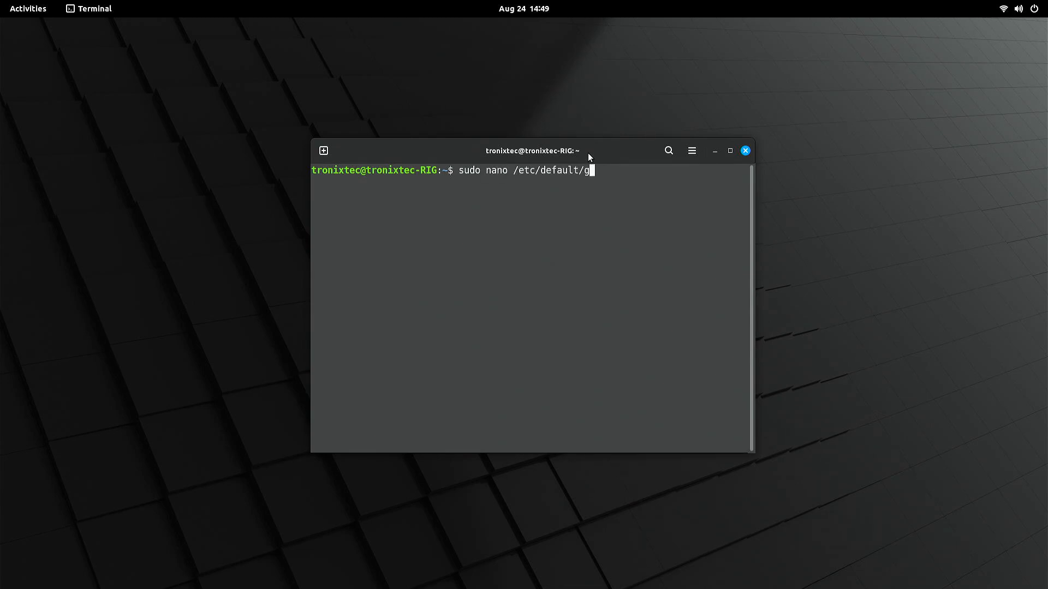
key("Return")
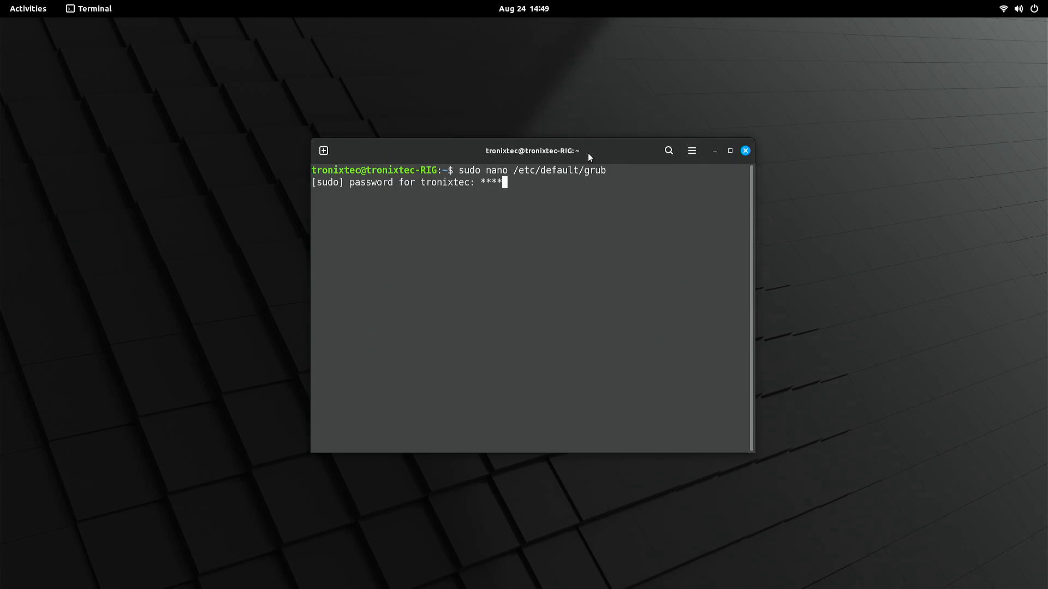
key("Return")
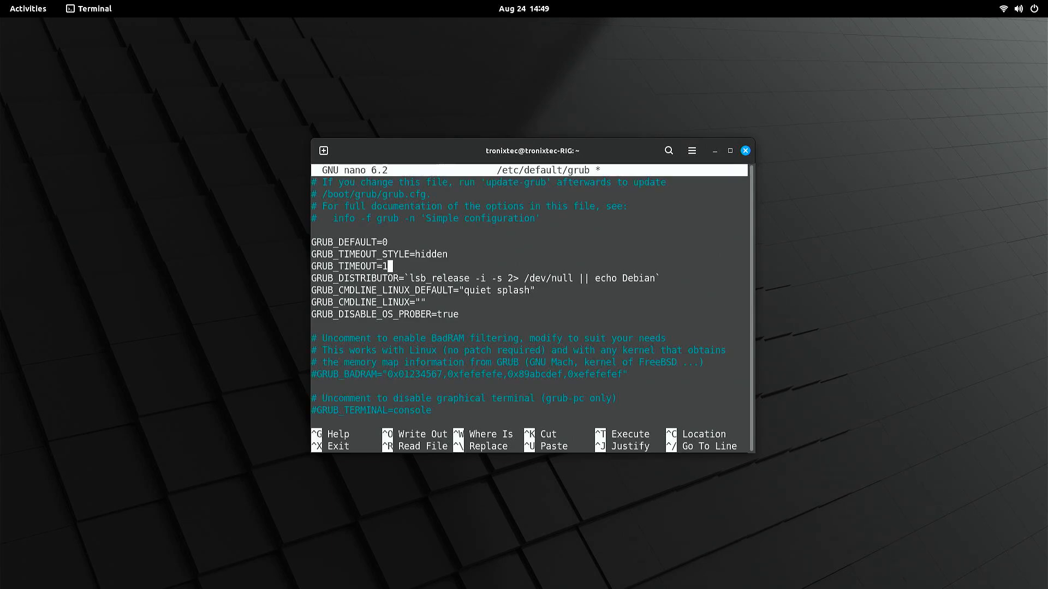
Step: Save GRUB_TIMEOUT=1, exit nano, type 'sudo update-g', and close the terminal
key("ctrl+x")
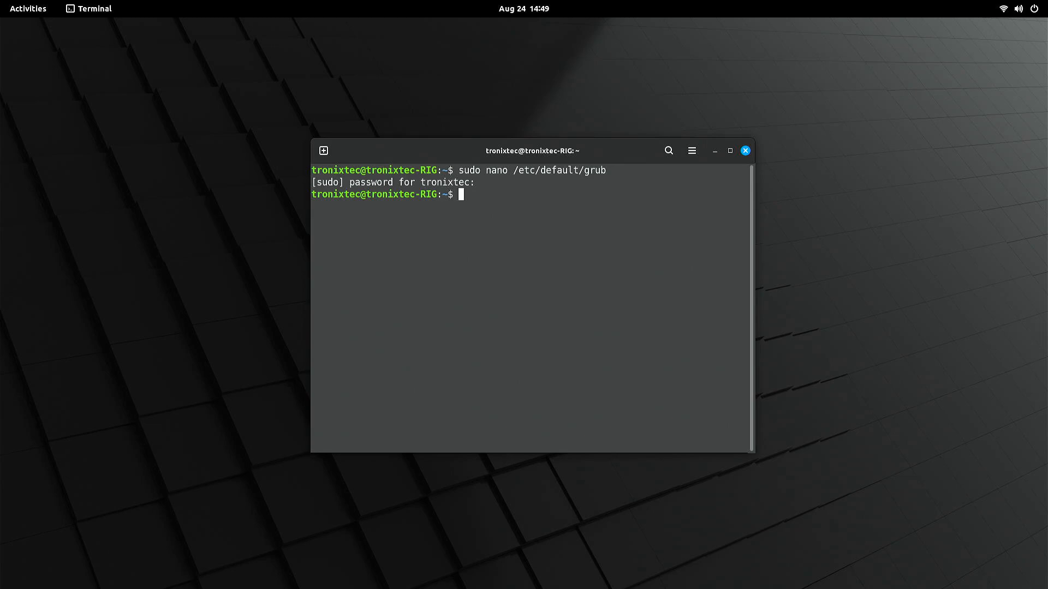
type("sudo update-g")
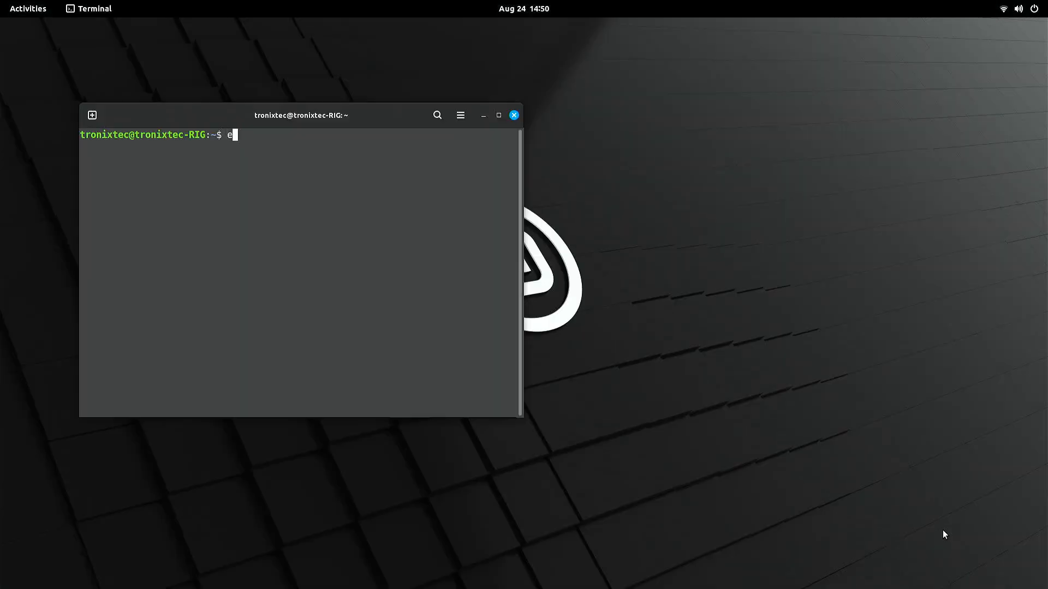
left_click(513, 115)
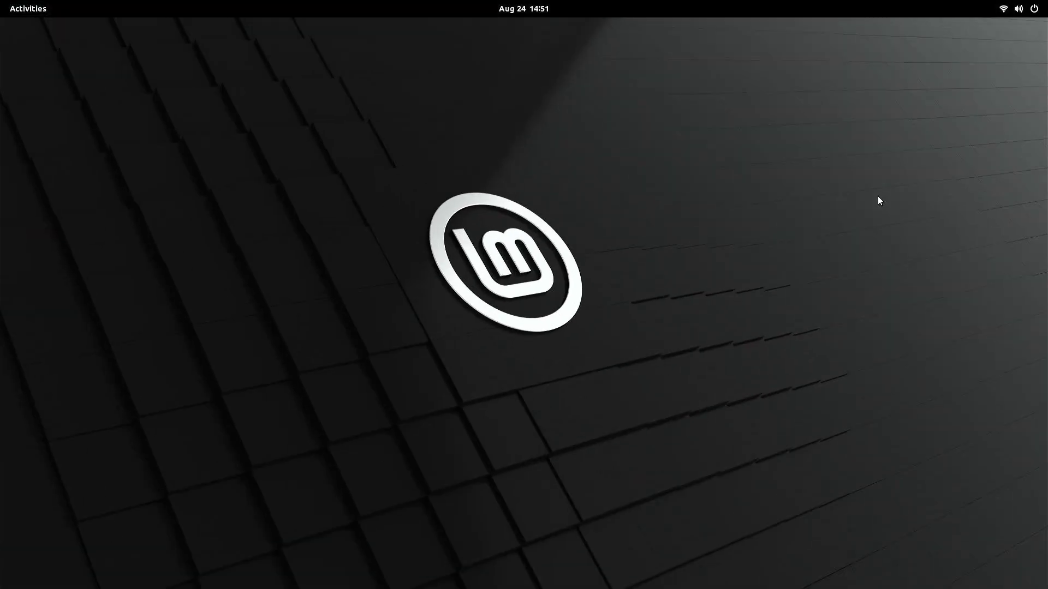
mouse_move(770, 374)
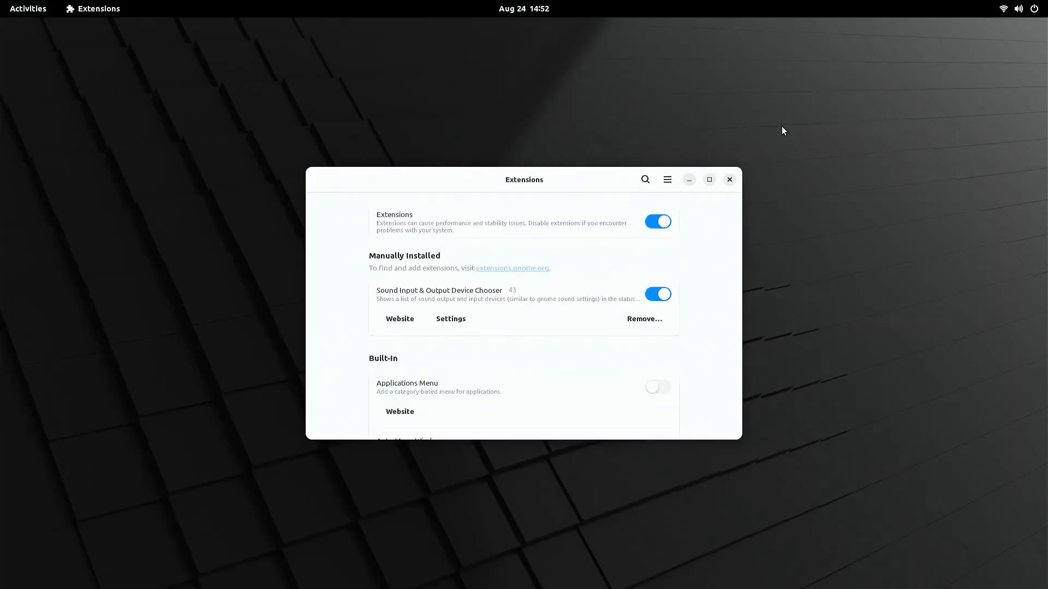
left_click(729, 179)
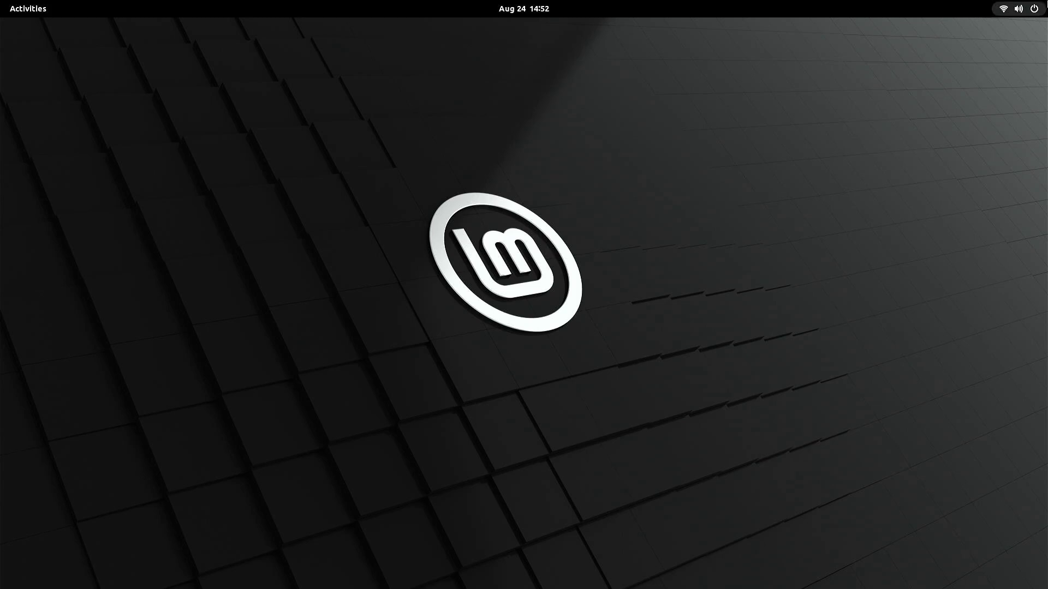